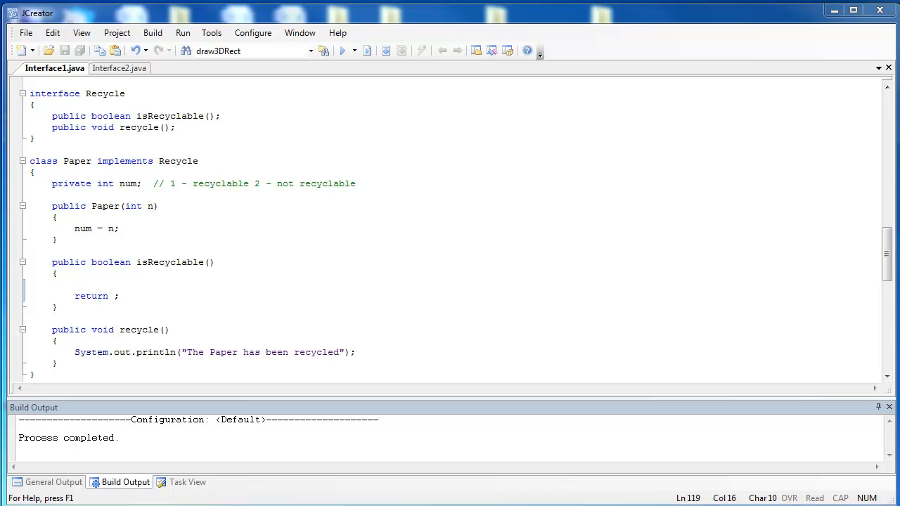
mouse_move(85, 120)
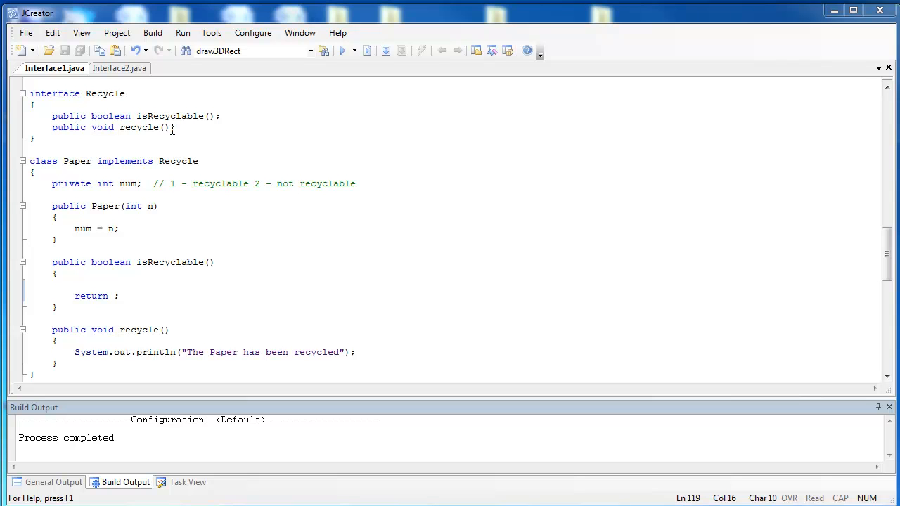
mouse_move(217, 124)
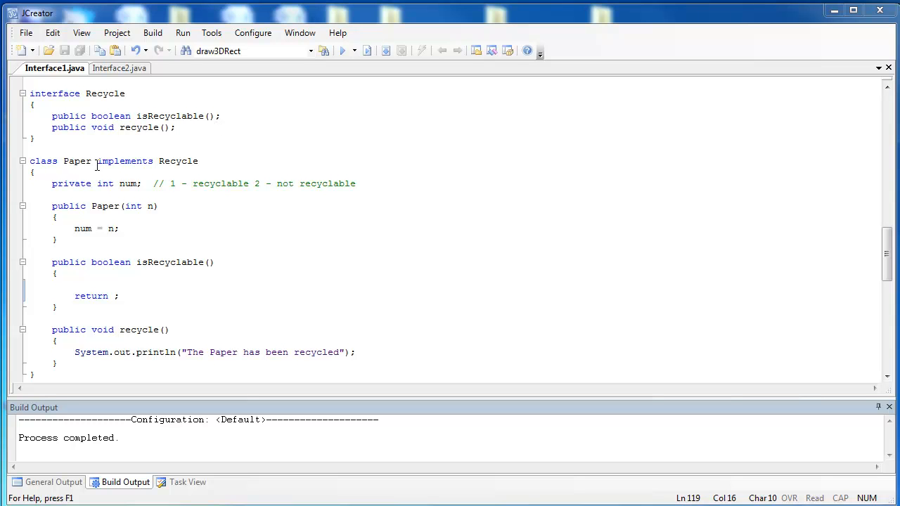
mouse_move(96, 160)
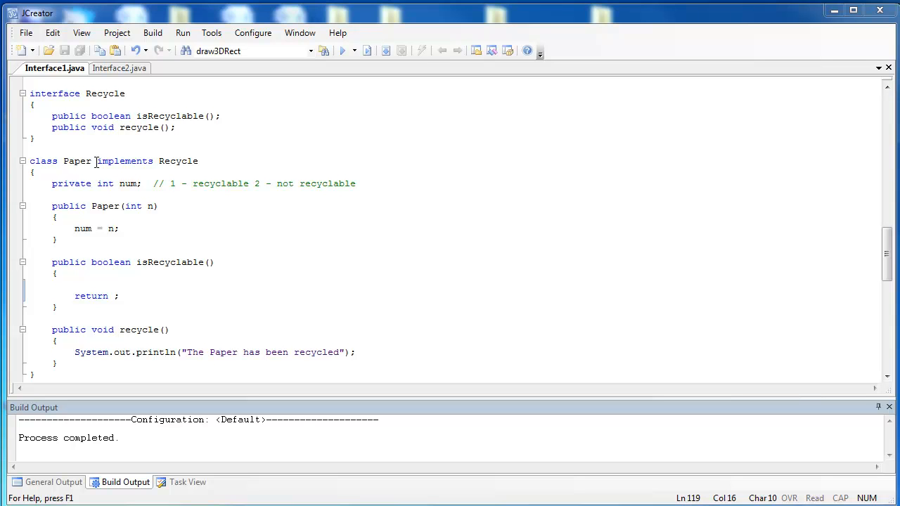
mouse_move(146, 160)
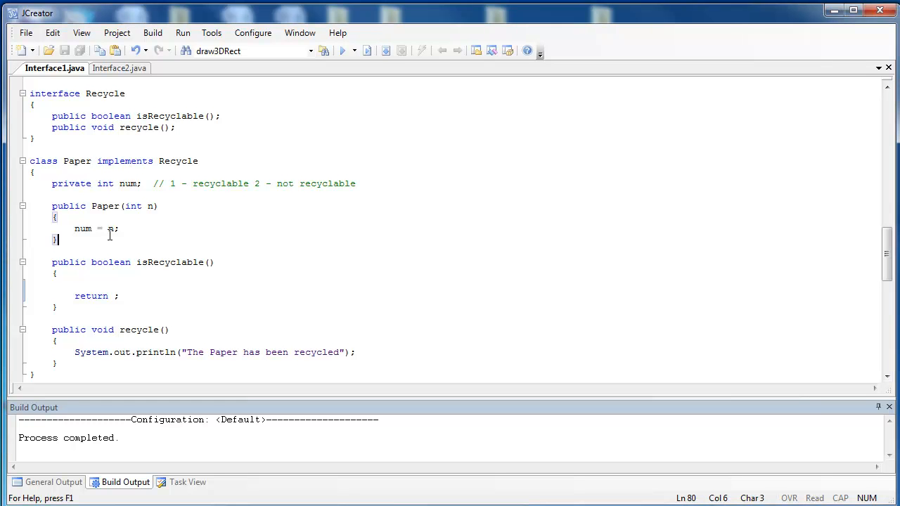
Add if(num != 1) System.out.println("The Paper is not recyclable."); to Paper's isRecyclable.
scroll(down, 3)
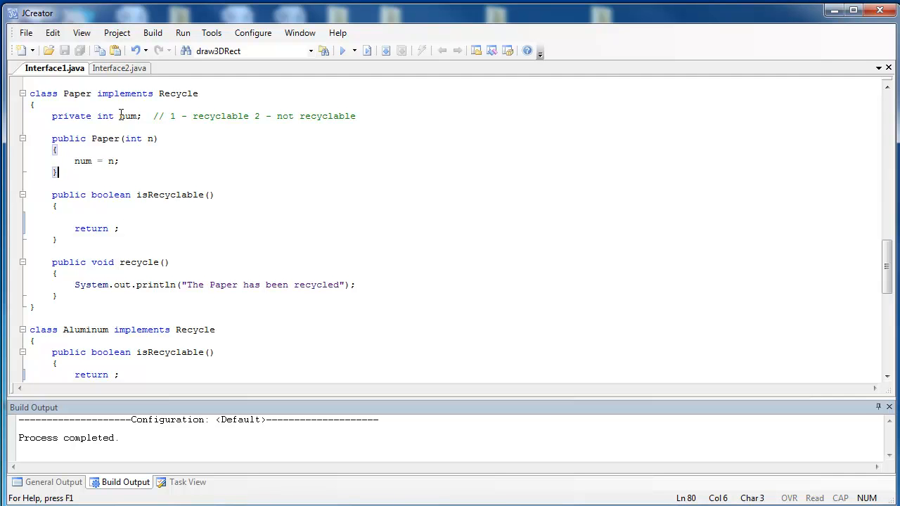
mouse_move(130, 115)
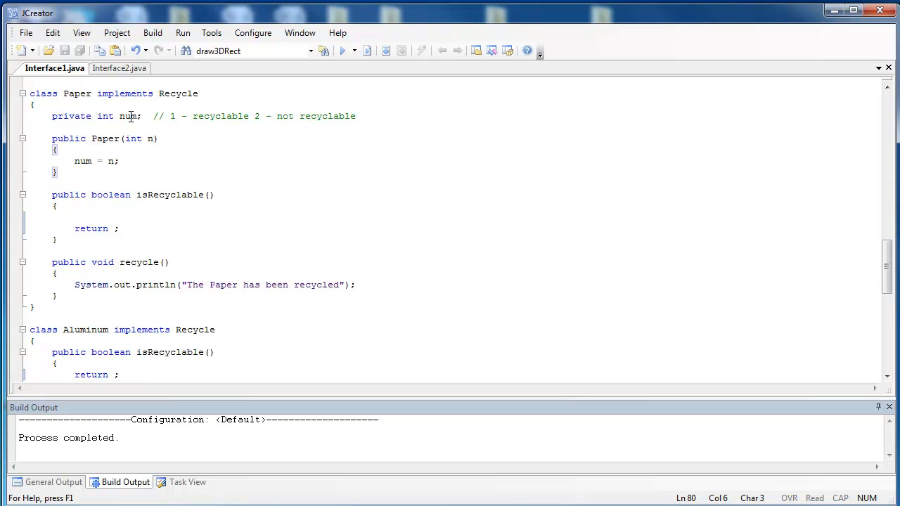
mouse_move(146, 194)
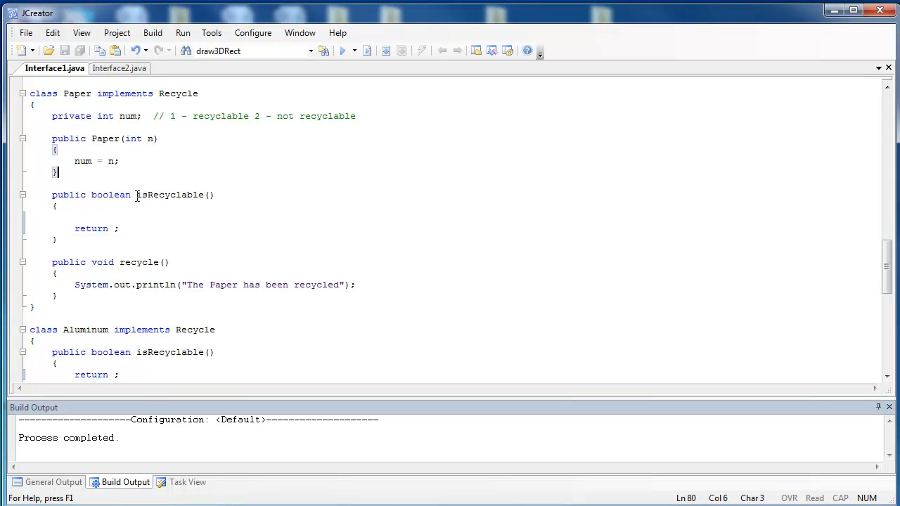
text(if(num ==)
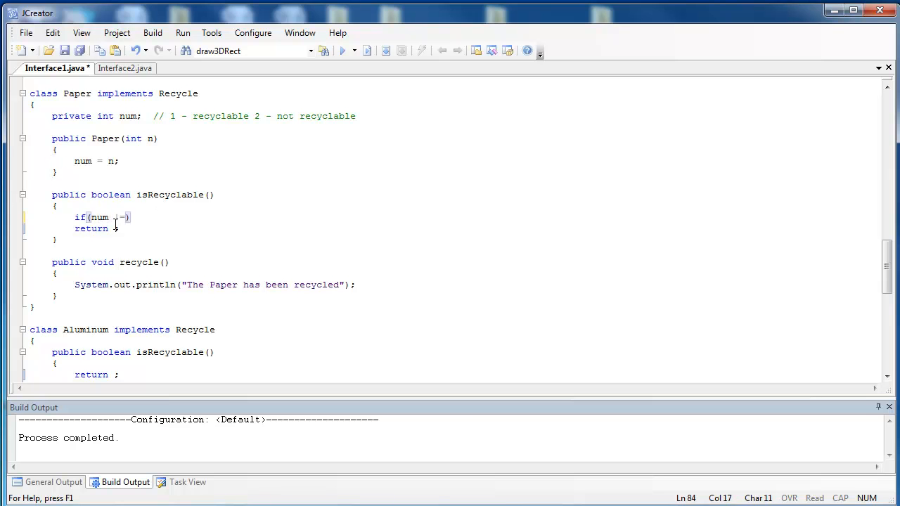
text(1))
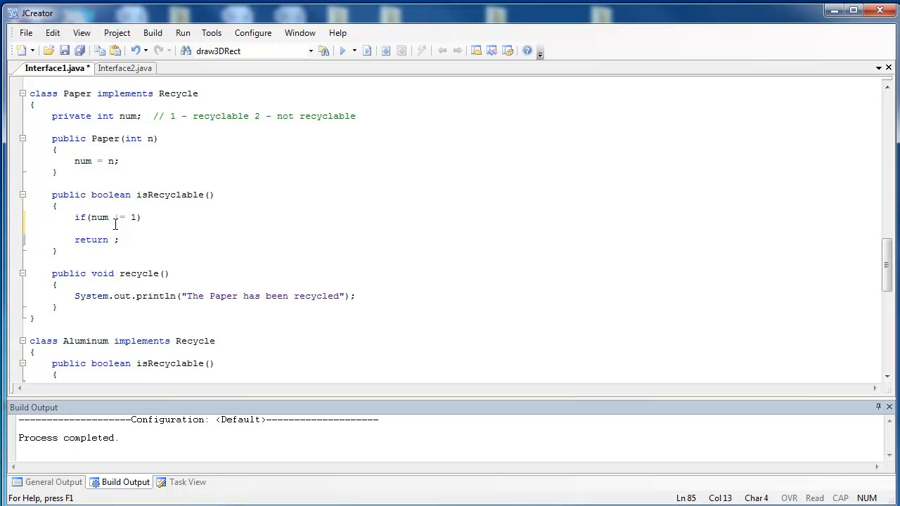
text(System.out.println(")
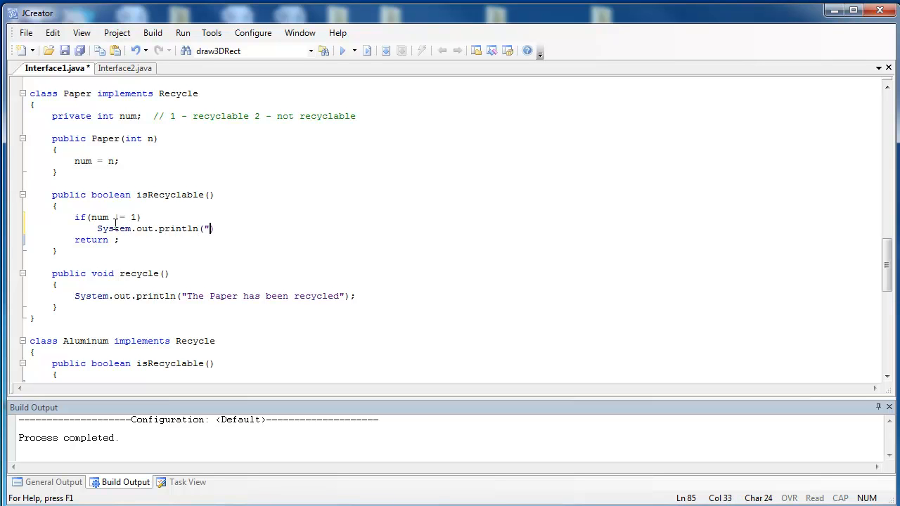
text(The Paper is)
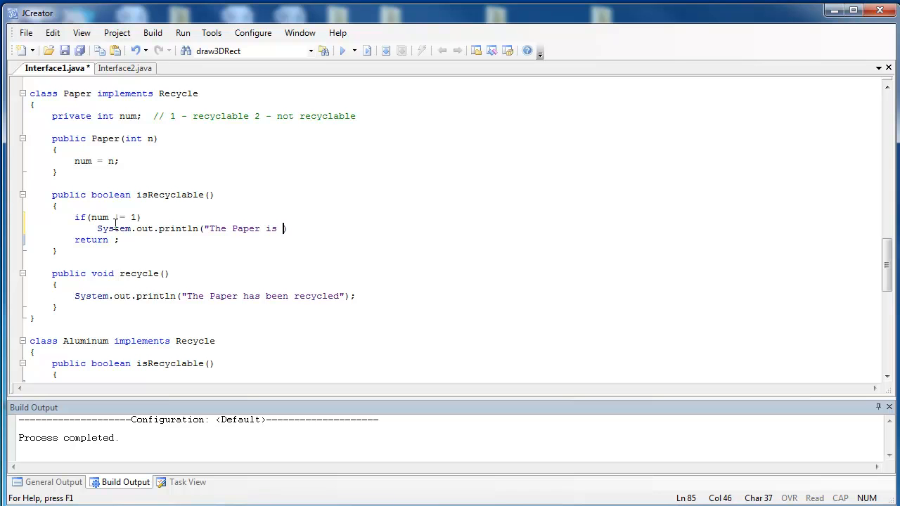
text(not recy)
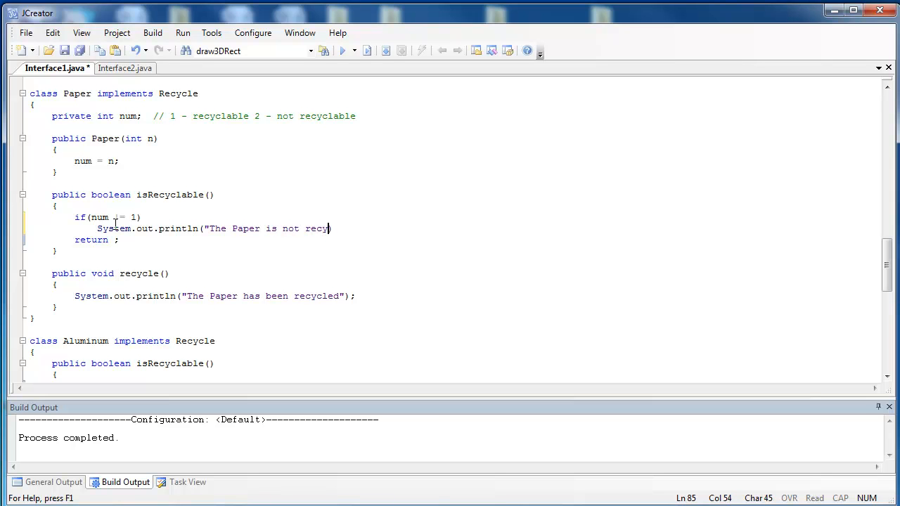
text(clable.");)
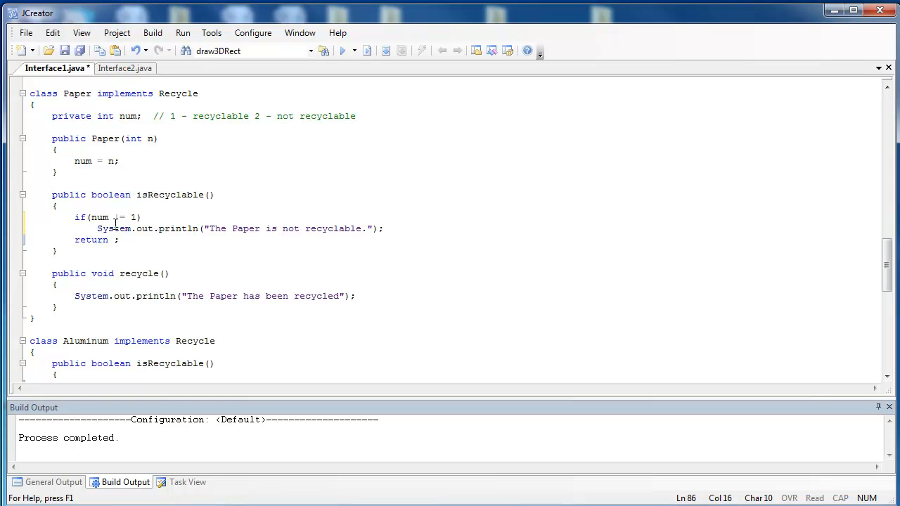
Change Paper's isRecyclable to return num == 1.
text(num == 1)
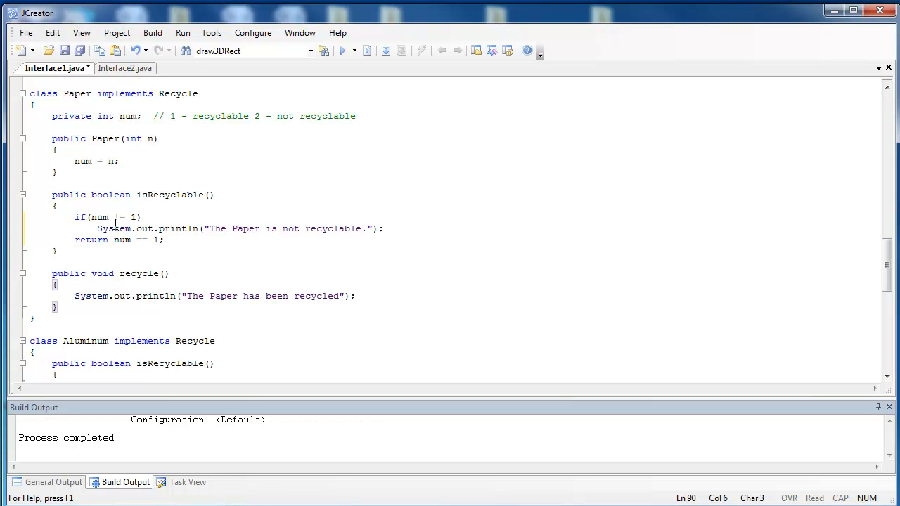
click(161, 342)
text(return ;)
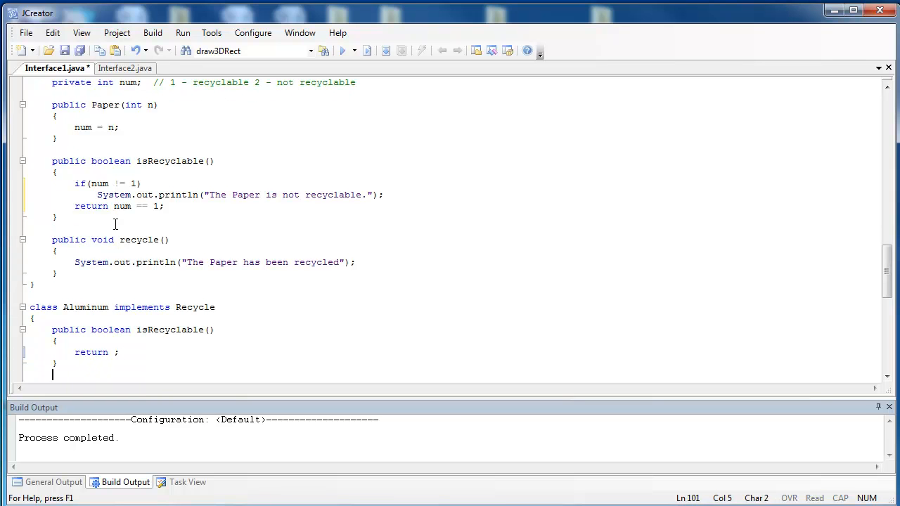
Make Aluminum's isRecyclable return true, then bring the Plastic class into view.
scroll(down, 3)
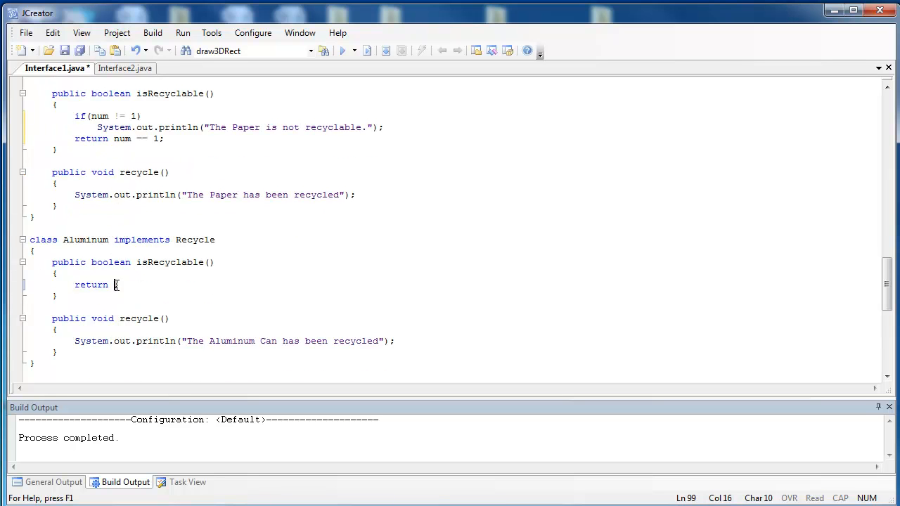
text(;)
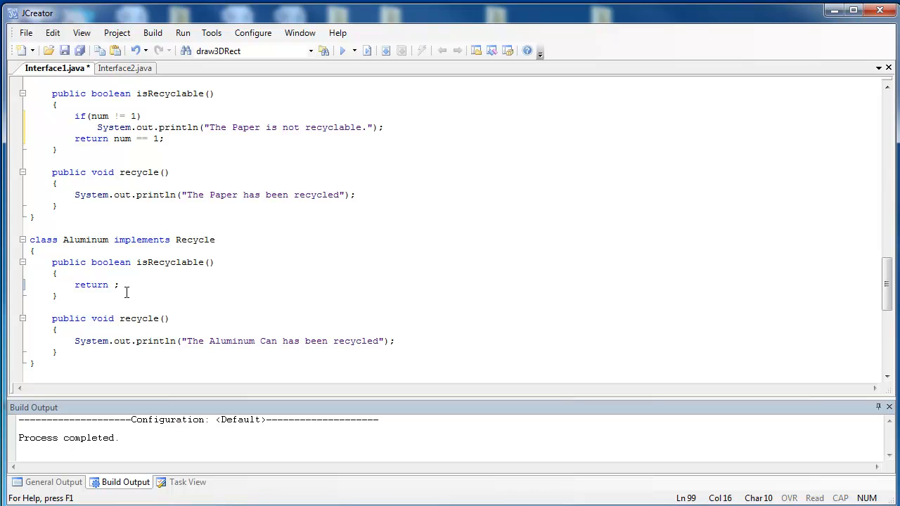
text(true)
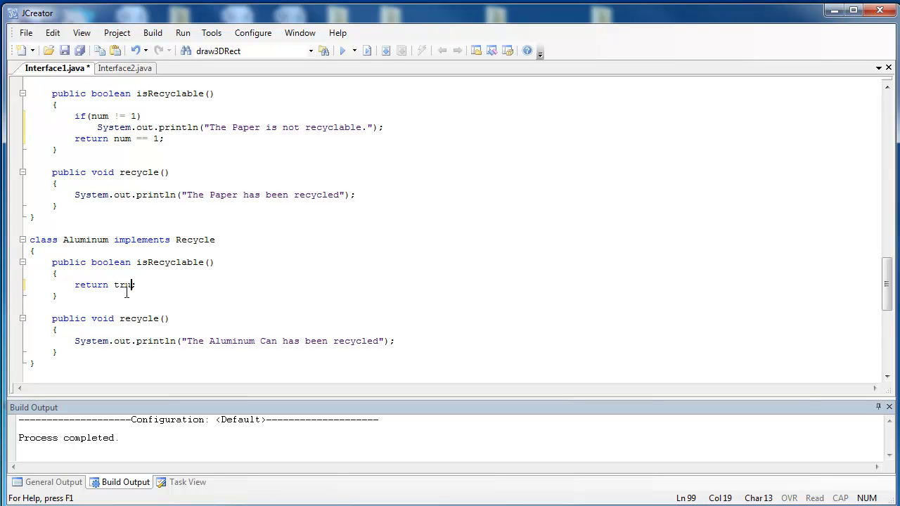
text(e)
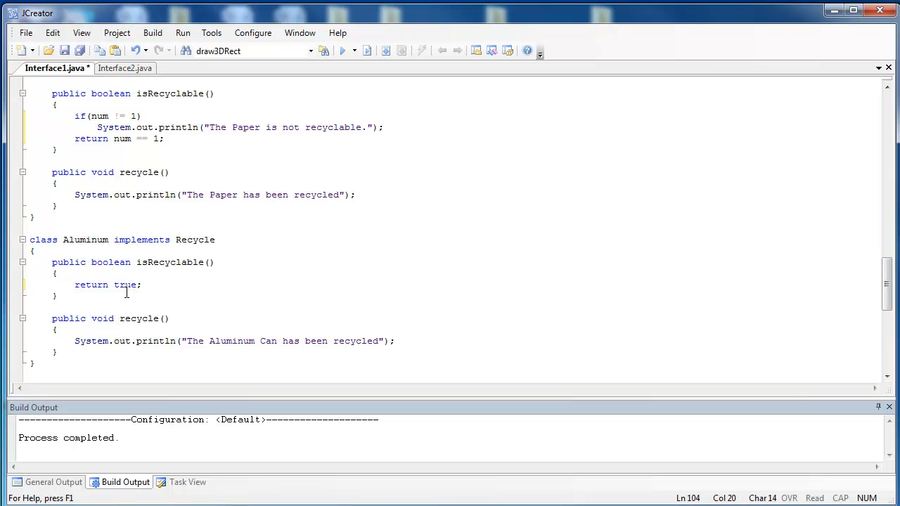
scroll(down, 3)
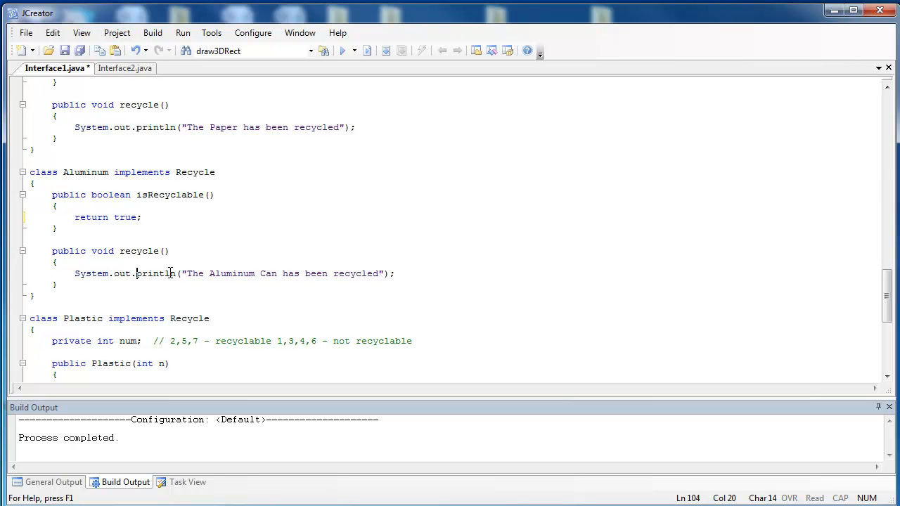
mouse_move(307, 273)
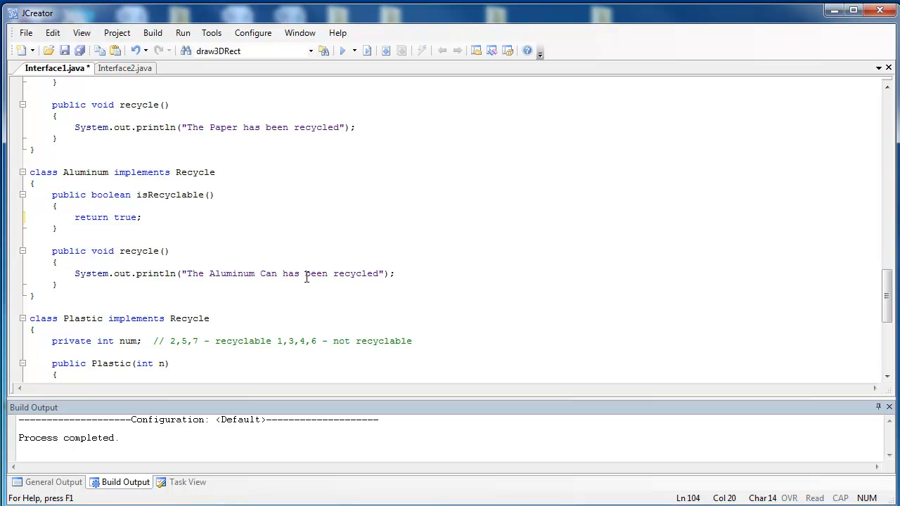
Highlight the non-recyclable plastic codes 1,3,4,6 in the Plastic class comment.
scroll(down, 3)
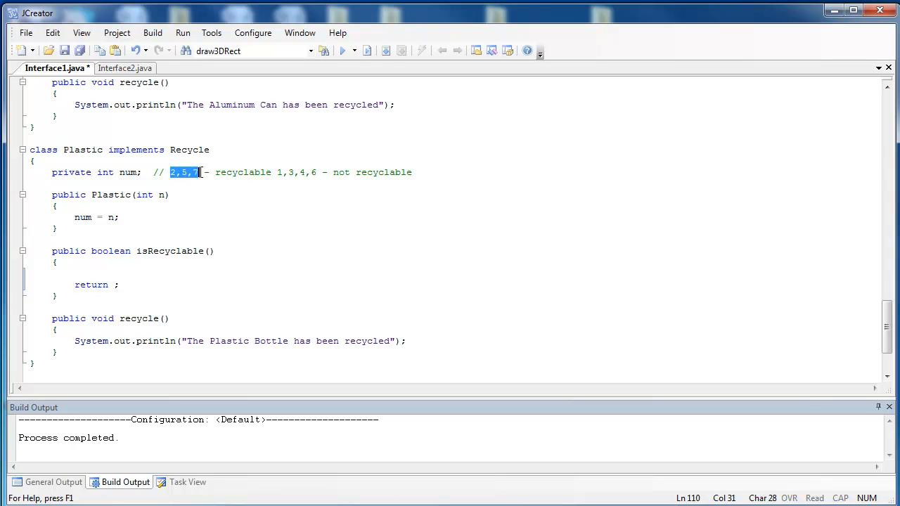
click(278, 172)
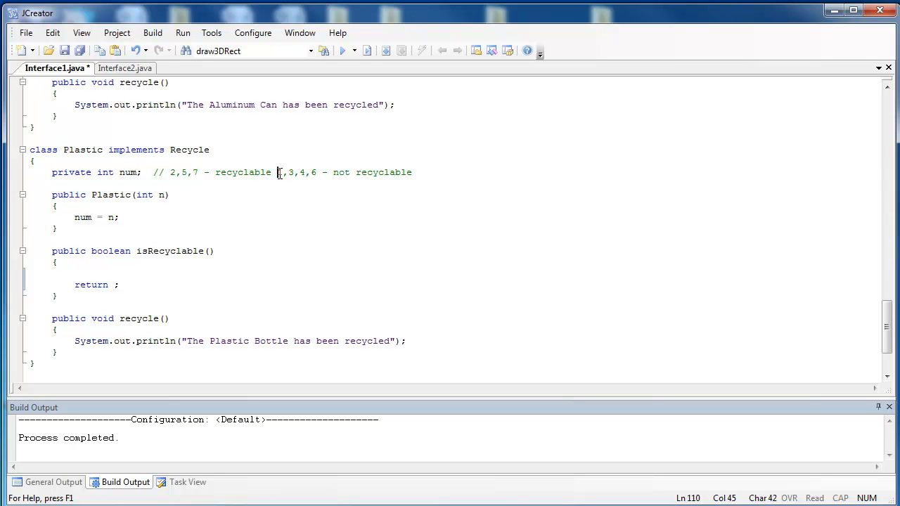
drag(279, 172, 316, 171)
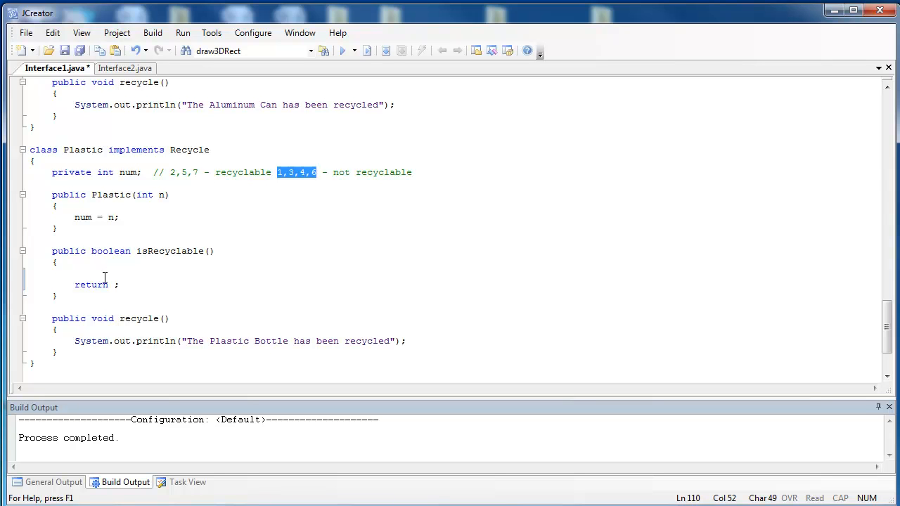
mouse_move(348, 430)
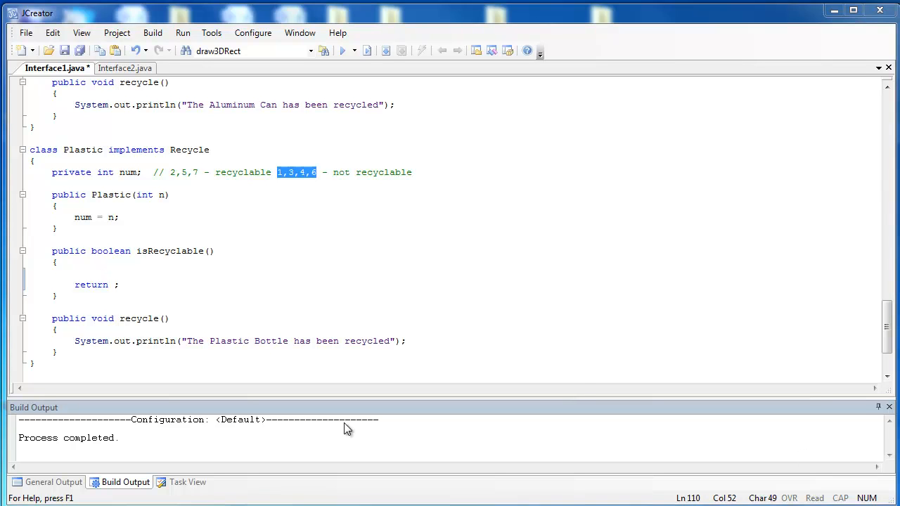
Write if(num != 2 && num != 5 && num != 7) in Plastic's isRecyclable.
text(if)
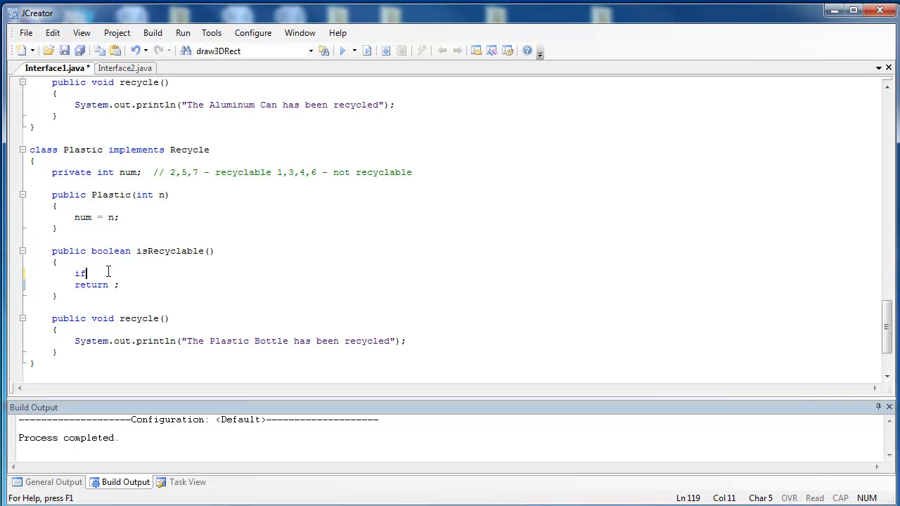
text((num ))
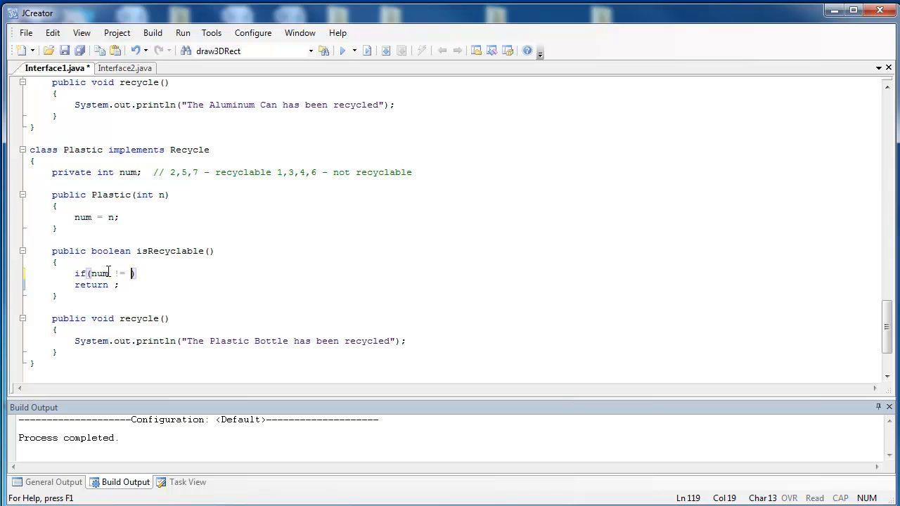
text(2)
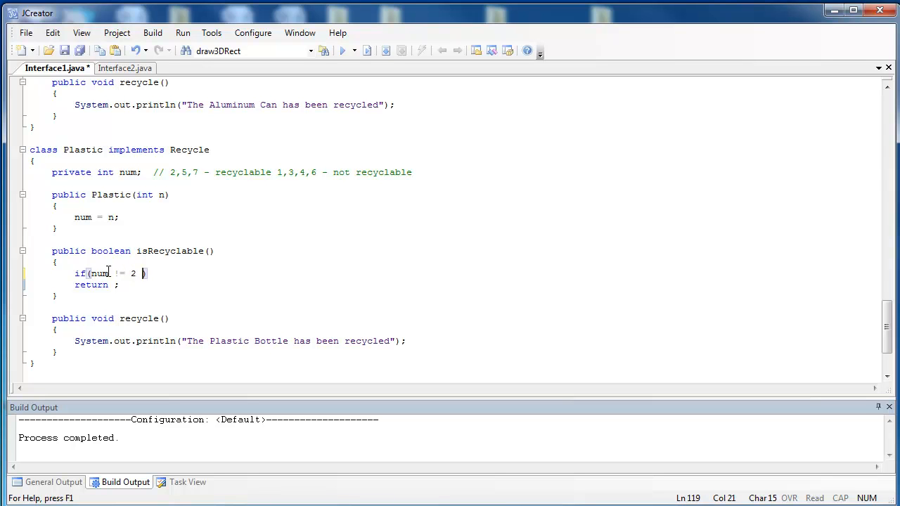
text(&& num)
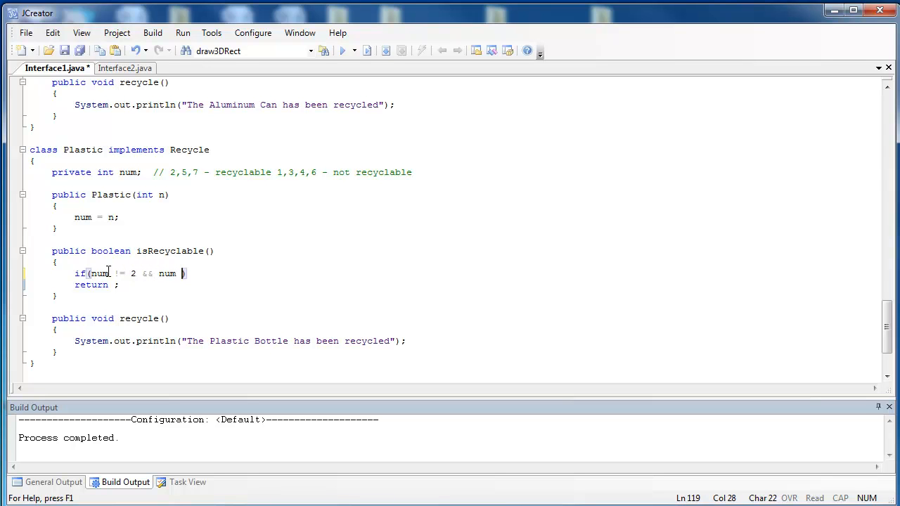
text(!=)
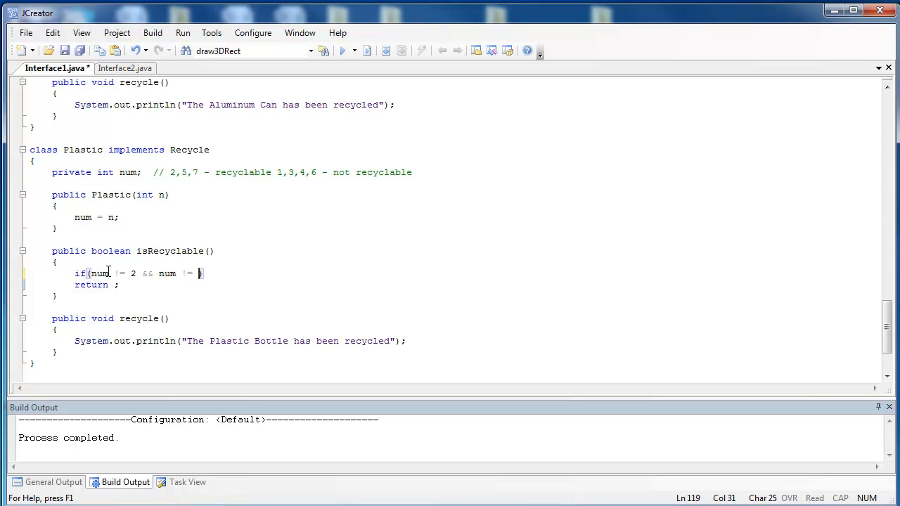
text(5 &&)
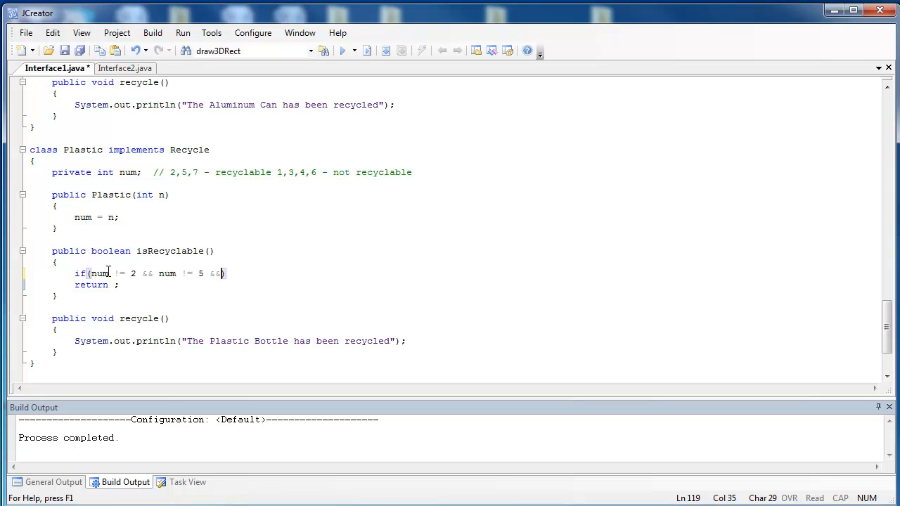
text(num != 7)
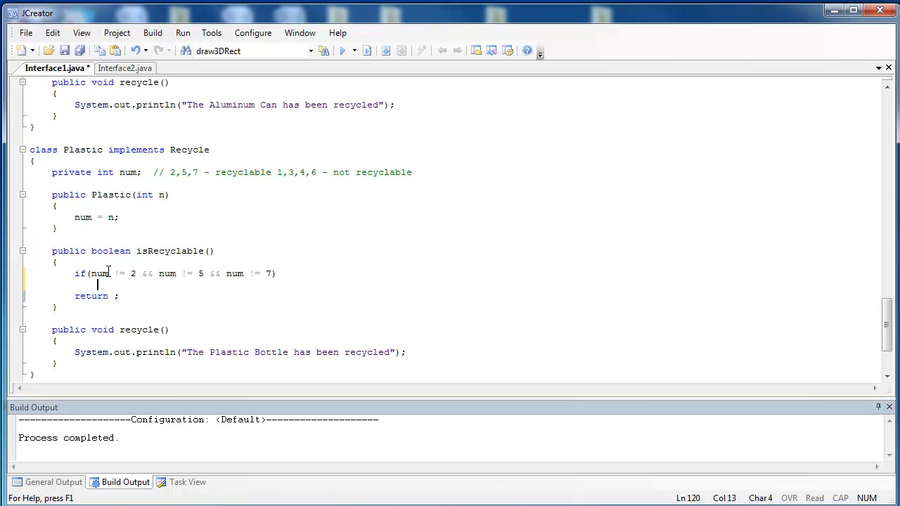
Print "The plastic bottle is not recyclable." inside that if.
text(System)
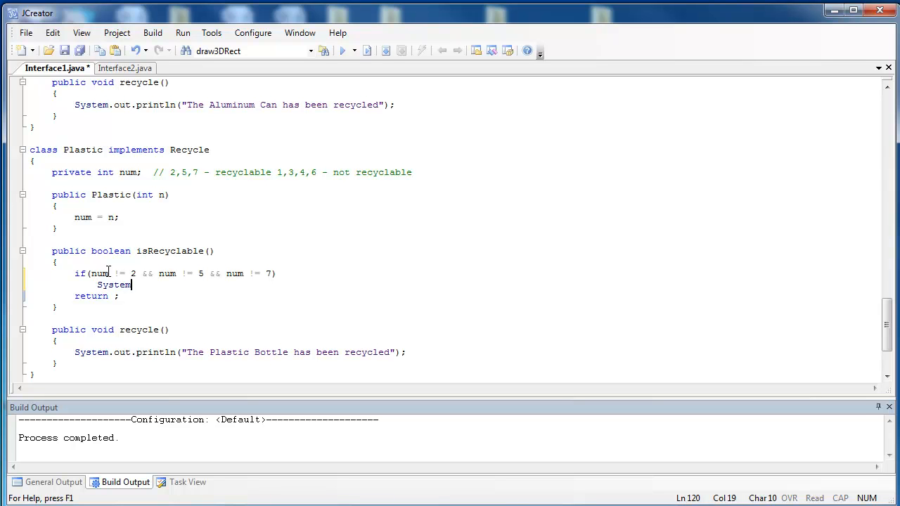
text(.out.pr)
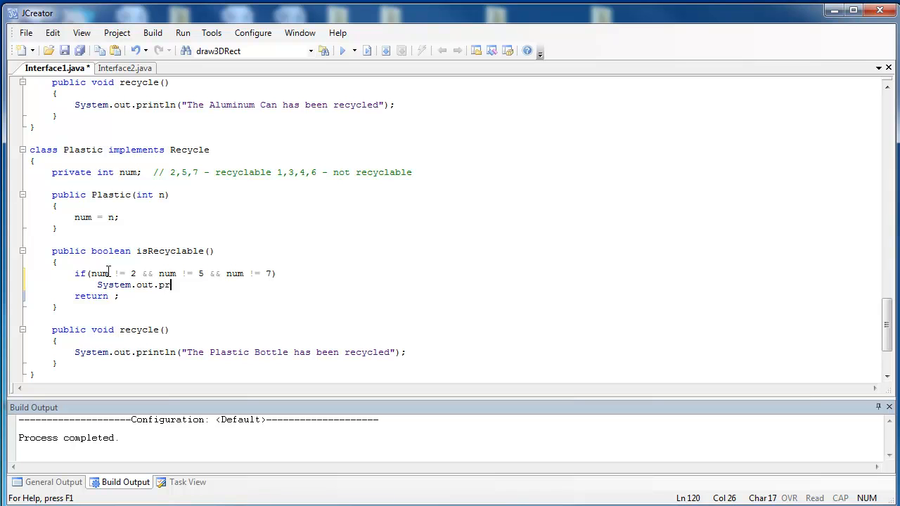
text(ntln)
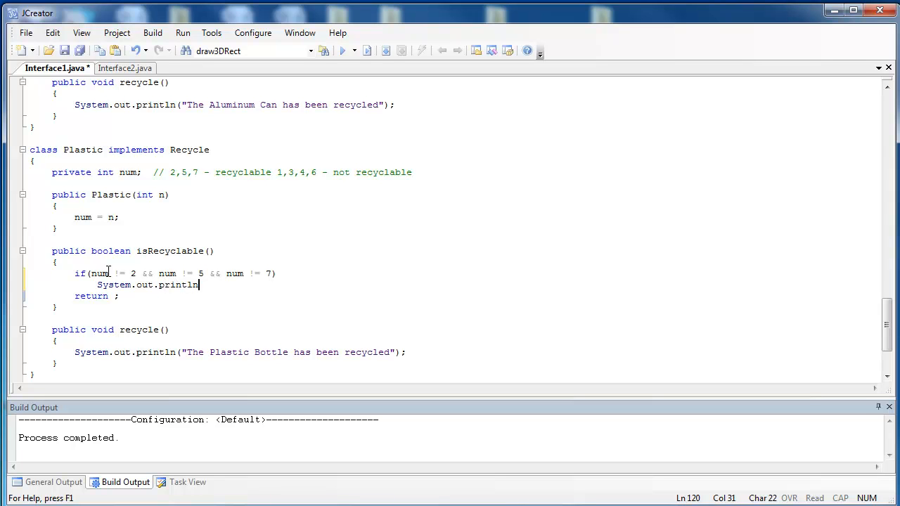
text(("The Plastic Bottle is not)
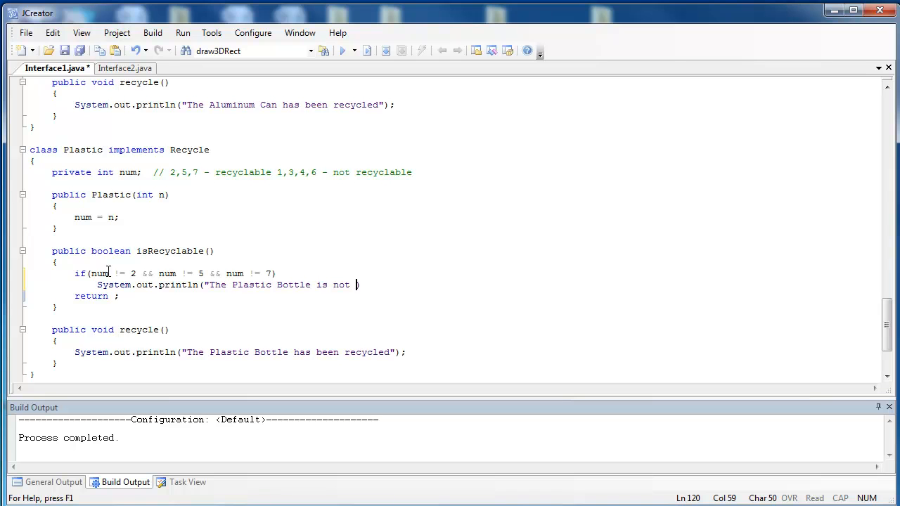
text(recycl)
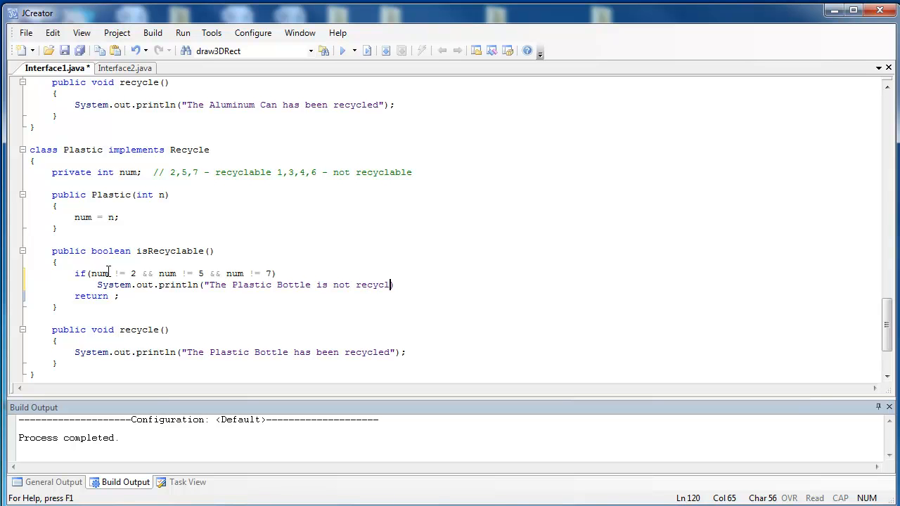
text(able.))
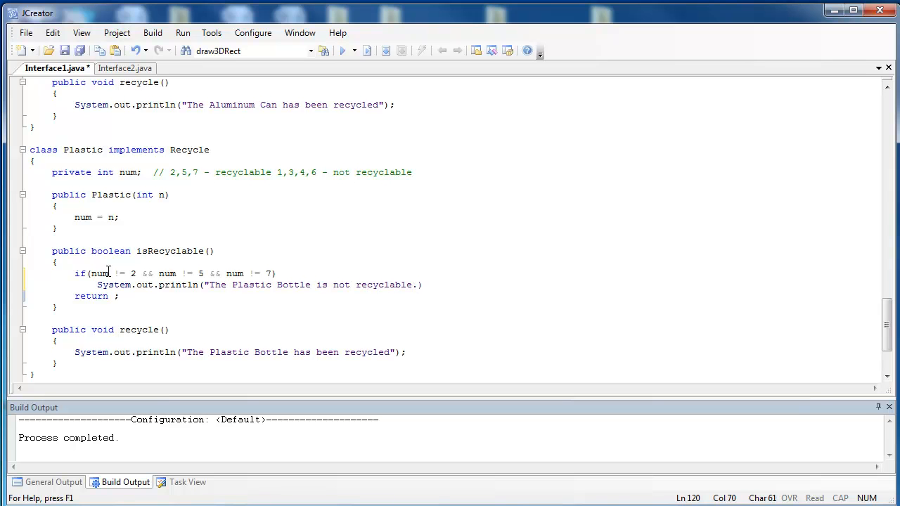
Return num == 2 || num == 5 || num == 7 from Plastic's isRecyclable.
scroll(down, 3)
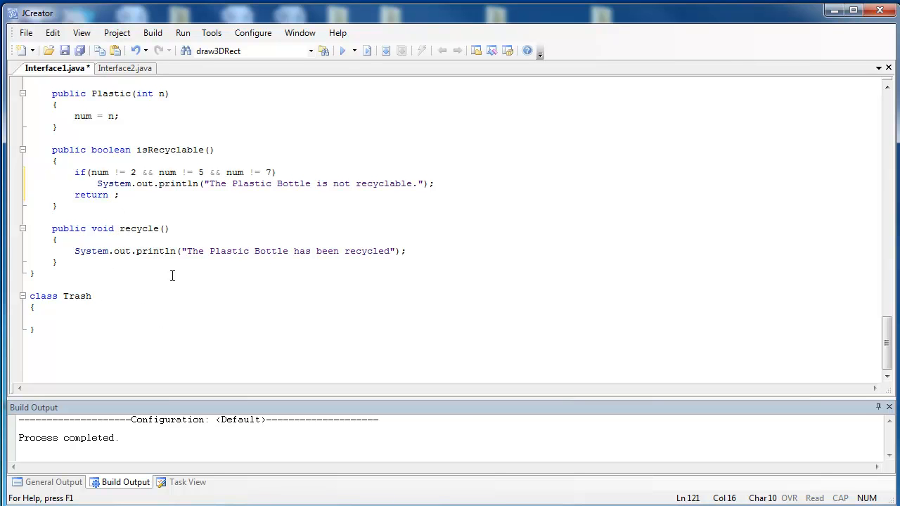
text(num == 2)
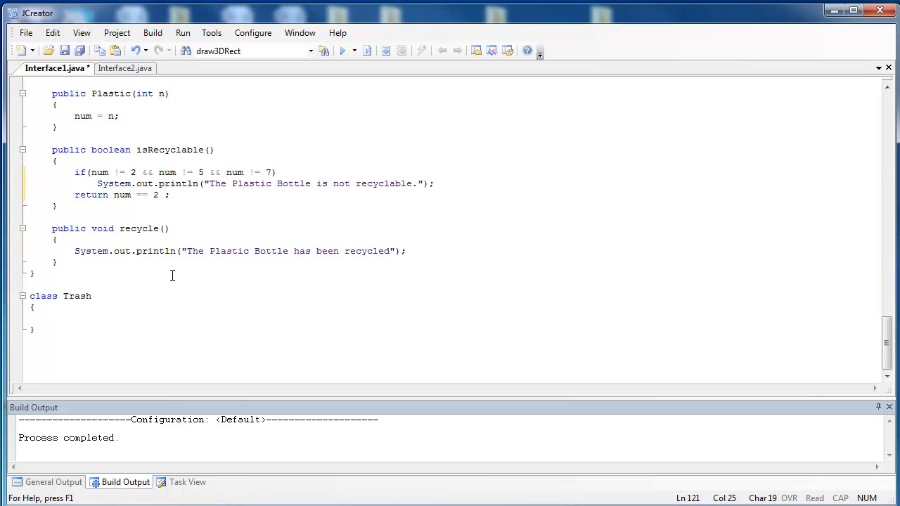
text(|| num == 5)
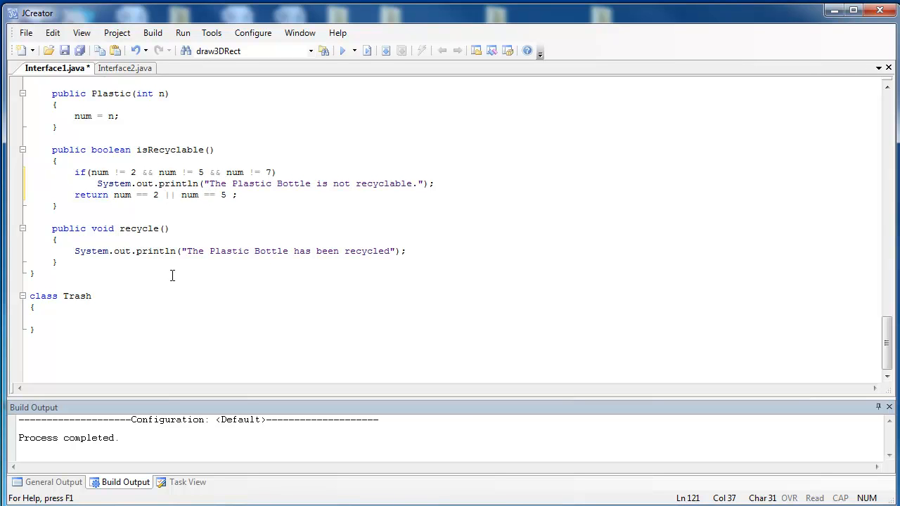
text(|| num =)
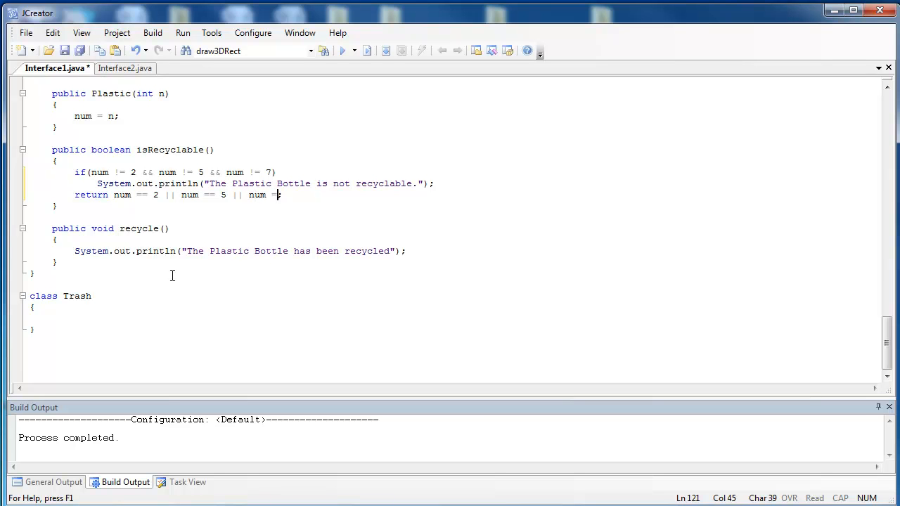
text(= 7;;)
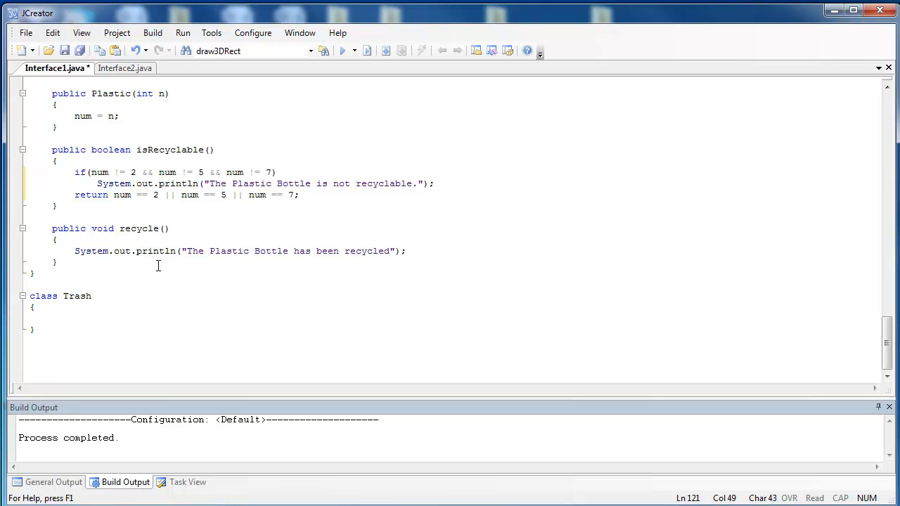
mouse_move(180, 252)
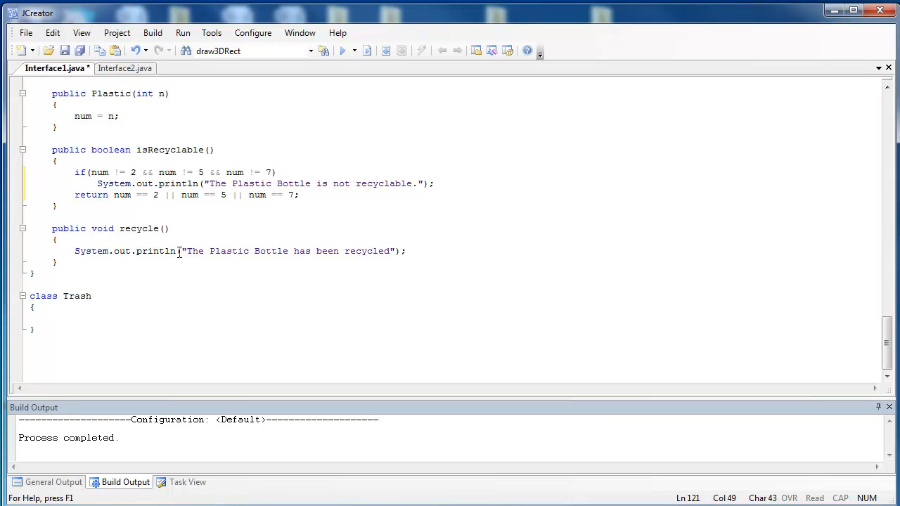
mouse_move(261, 251)
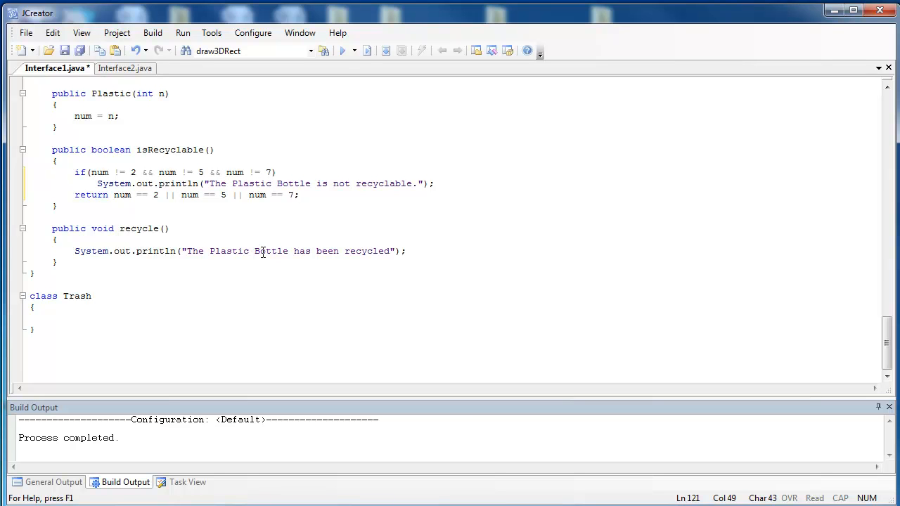
mouse_move(217, 256)
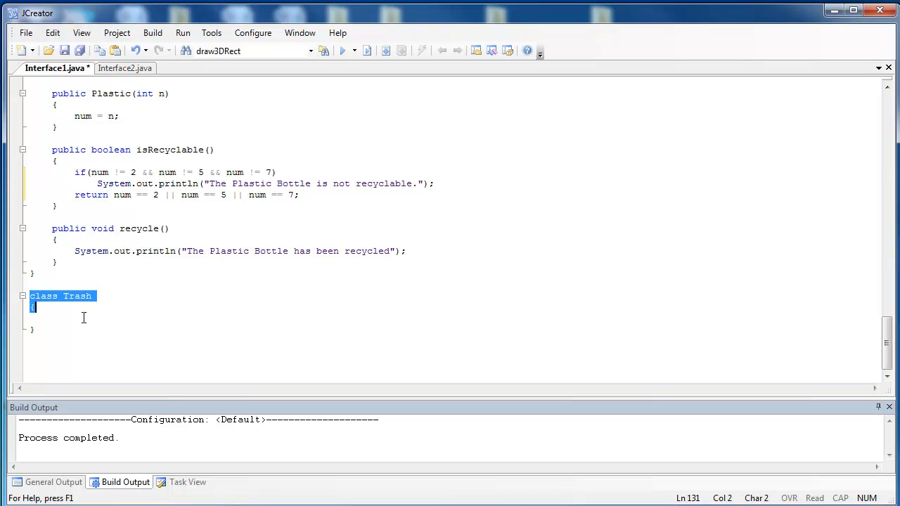
click(158, 322)
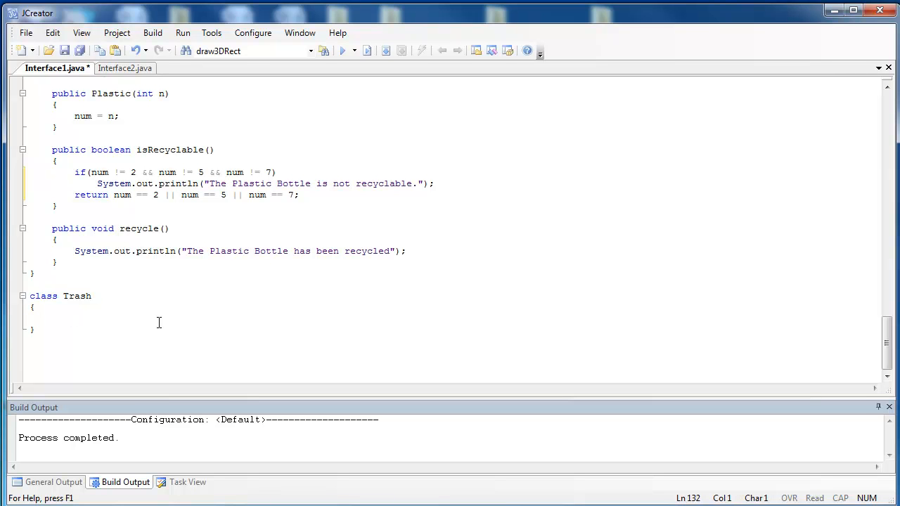
click(30, 318)
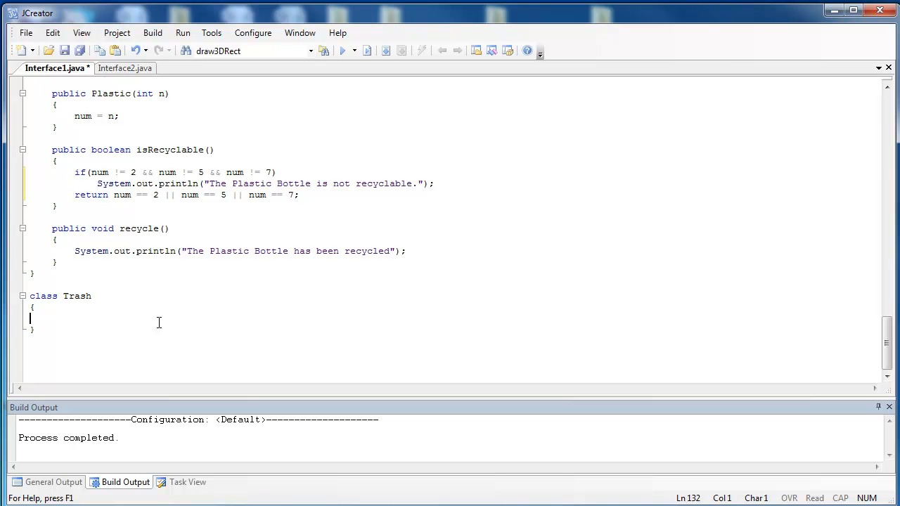
scroll(up, 3)
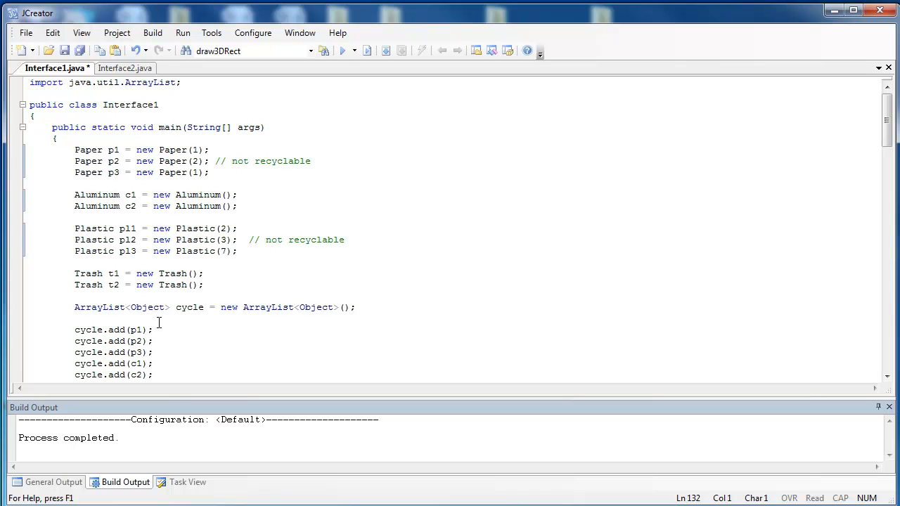
mouse_move(143, 318)
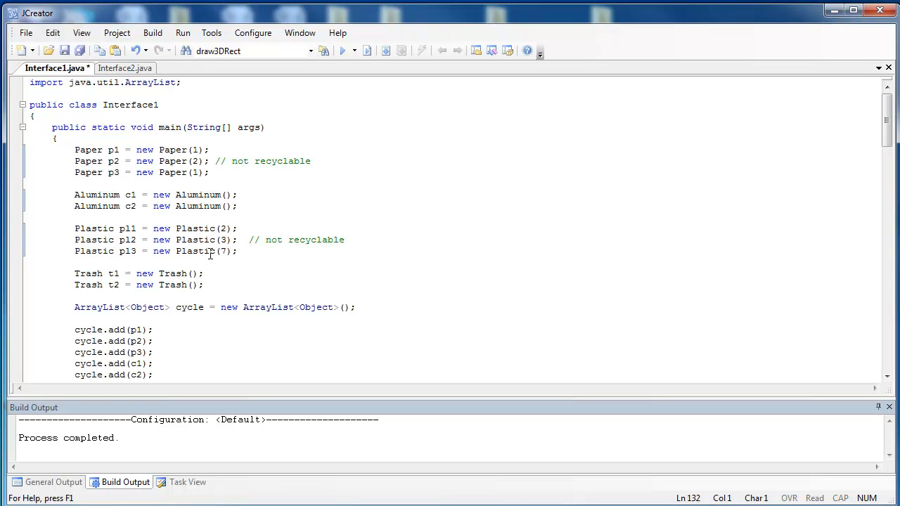
mouse_move(228, 247)
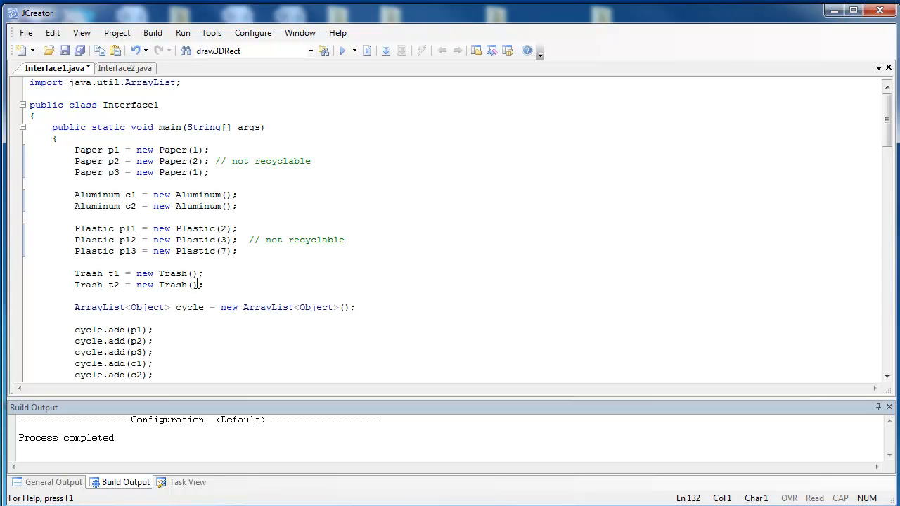
scroll(down, 3)
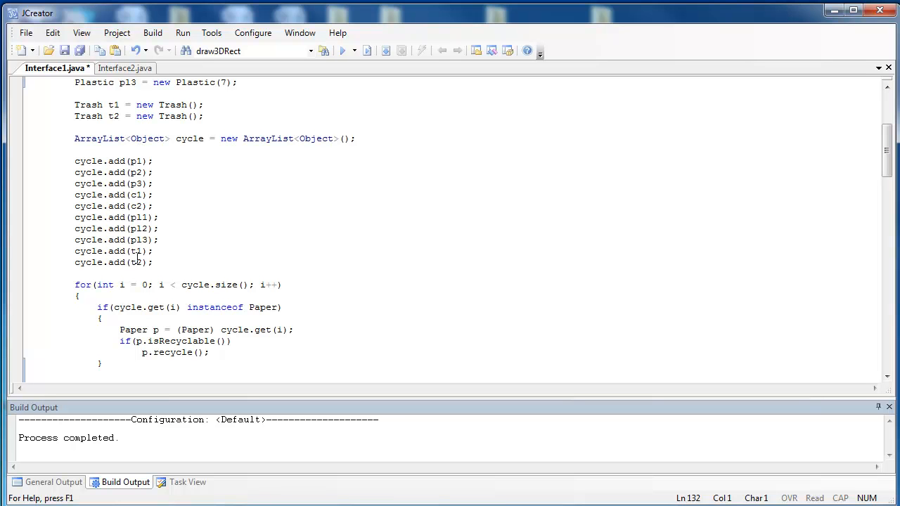
Review the loop's Paper cast branch, highlighting the Paper cast while explaining it.
scroll(down, 3)
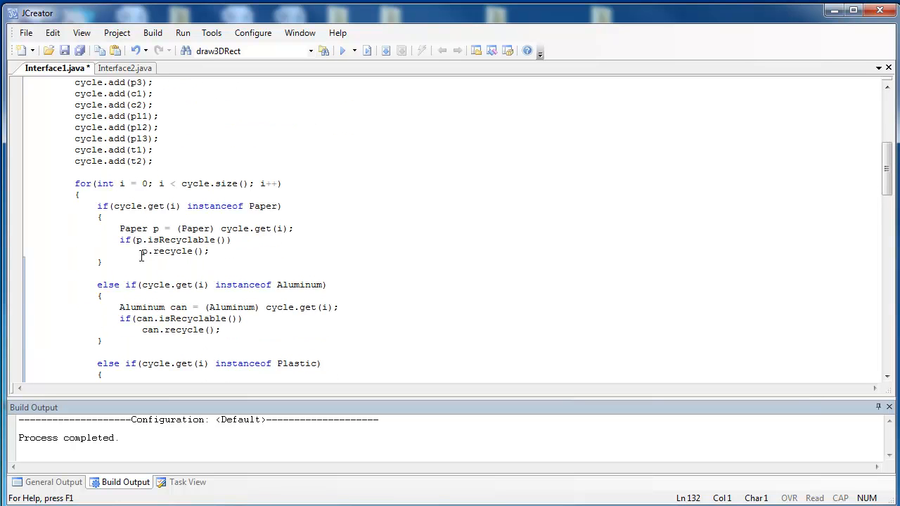
scroll(down, 3)
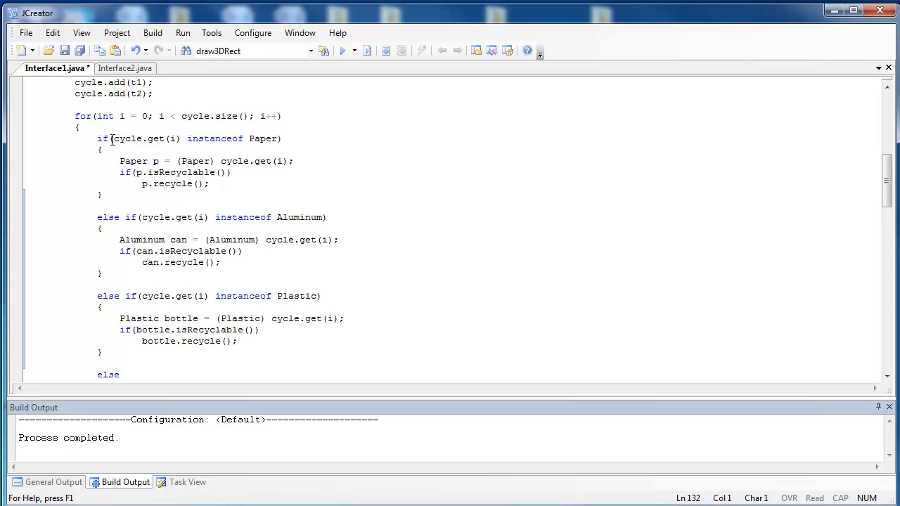
double_click(146, 139)
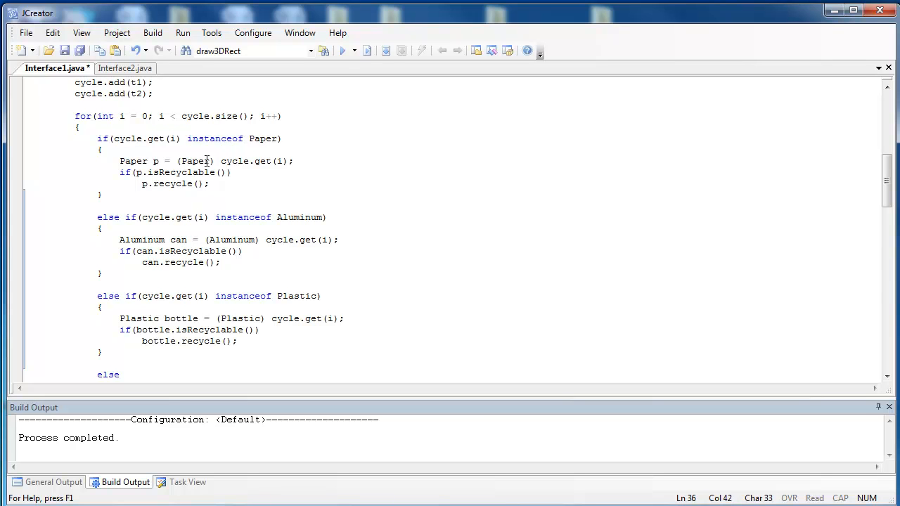
double_click(193, 161)
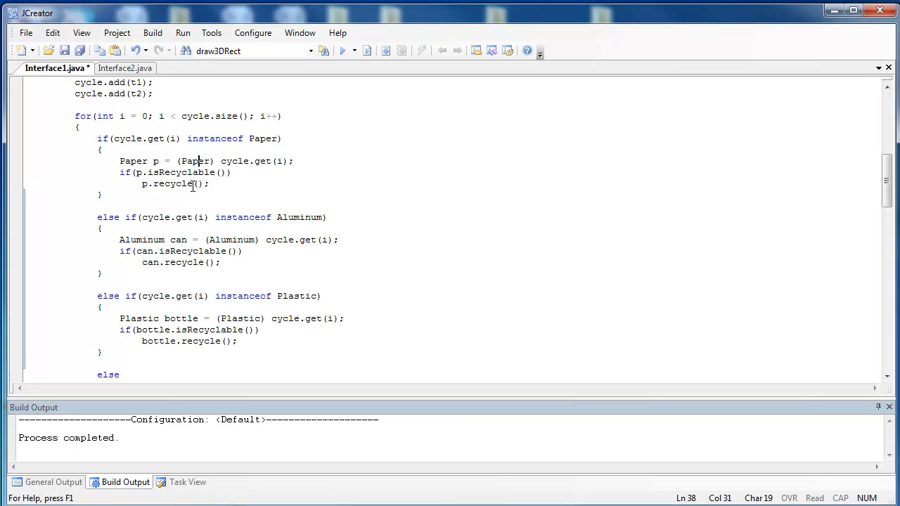
mouse_move(295, 219)
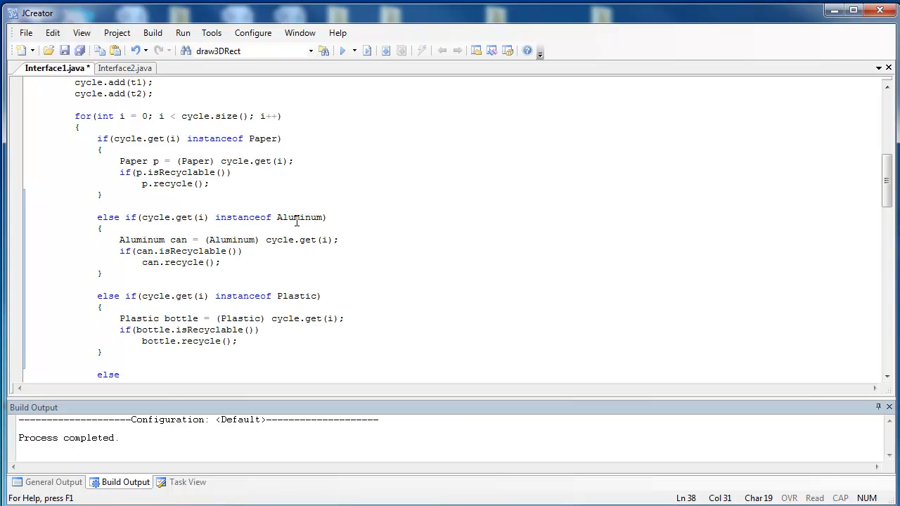
mouse_move(295, 315)
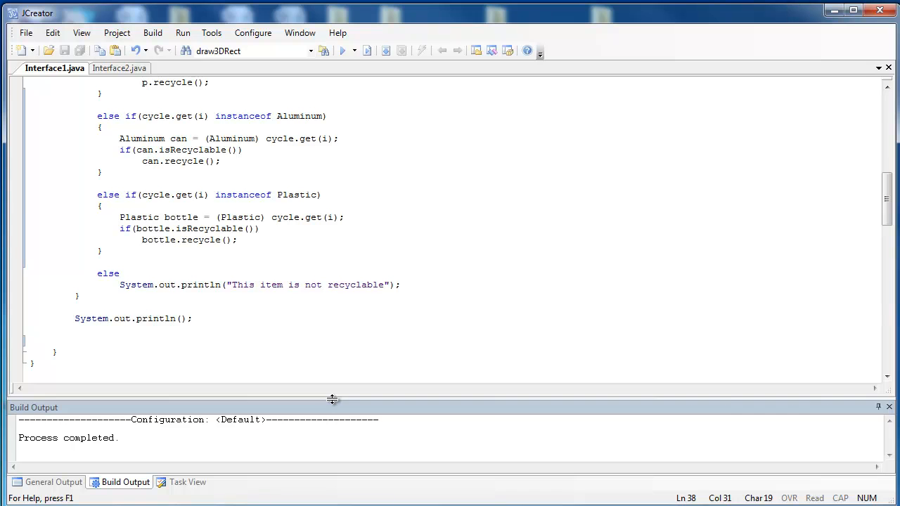
Run Interface1 to show each item's recycling result in General Output.
click(53, 482)
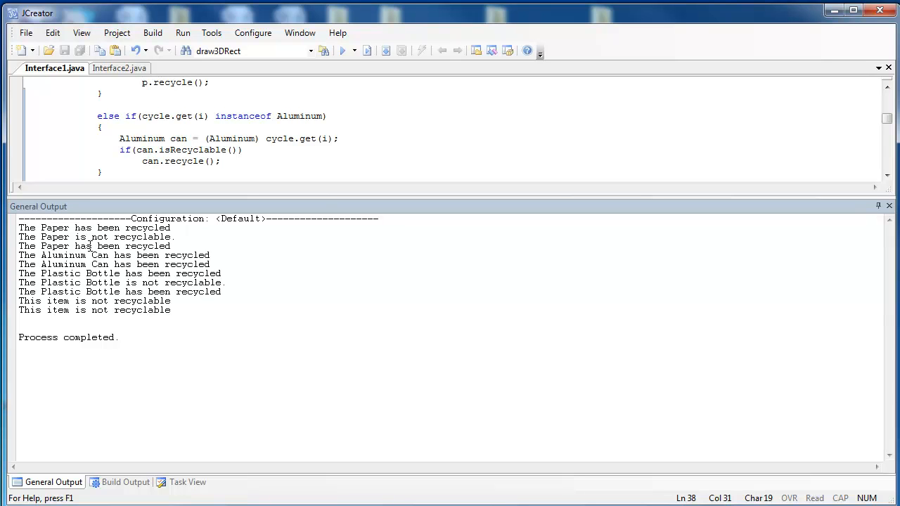
mouse_move(98, 256)
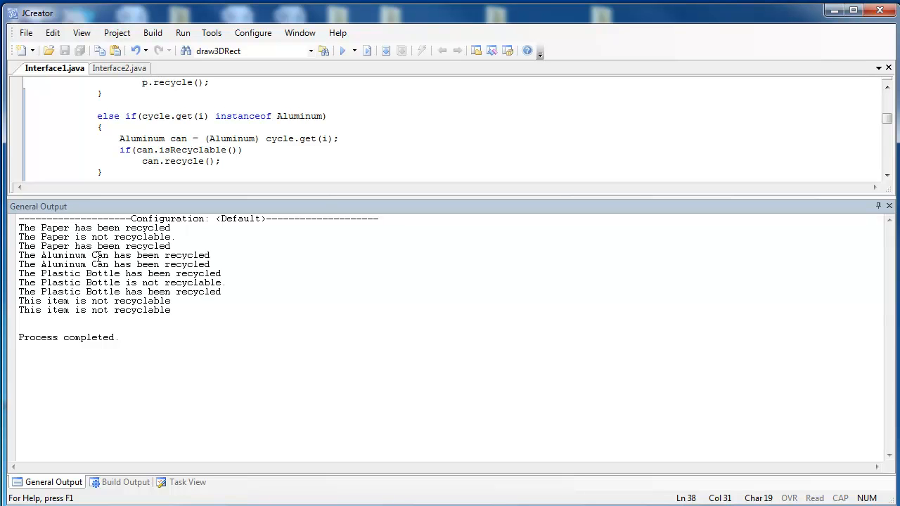
mouse_move(113, 226)
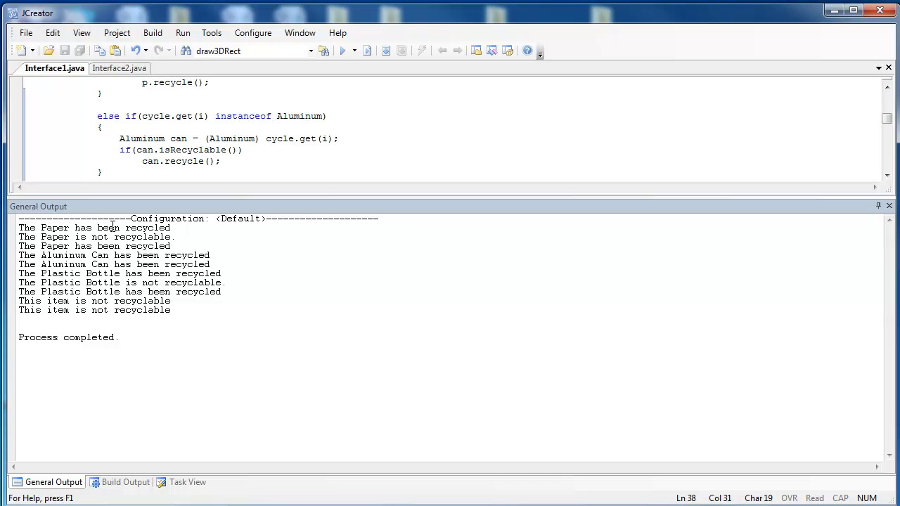
mouse_move(157, 174)
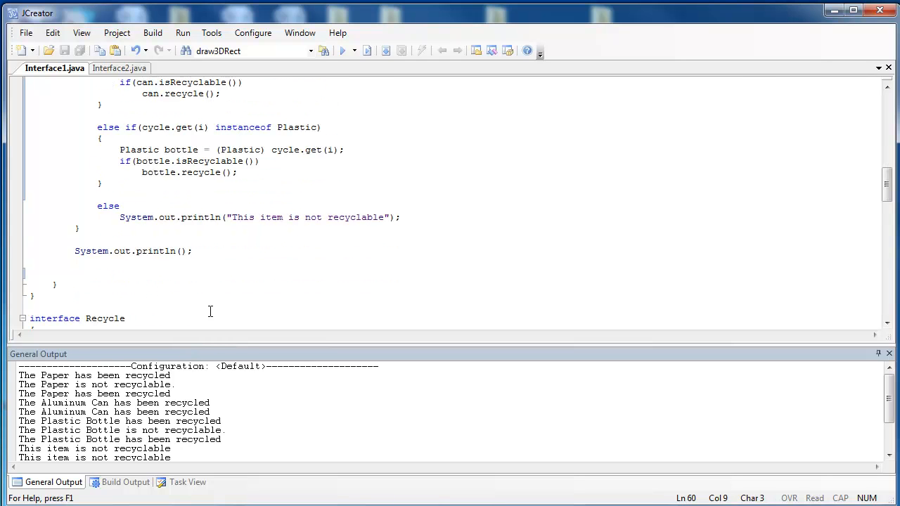
Add a second for(int i = 0; i < cycle.size(); i++) loop after the println.
key(Return)
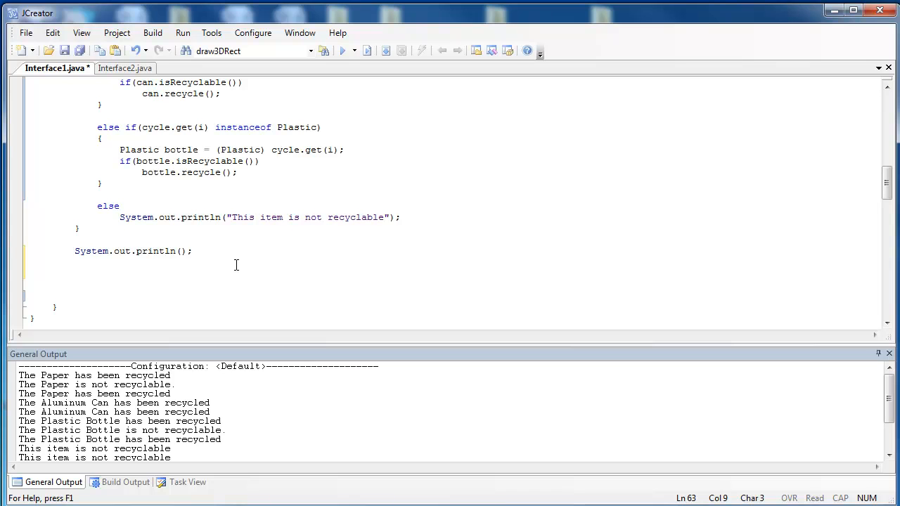
text(for(int i))
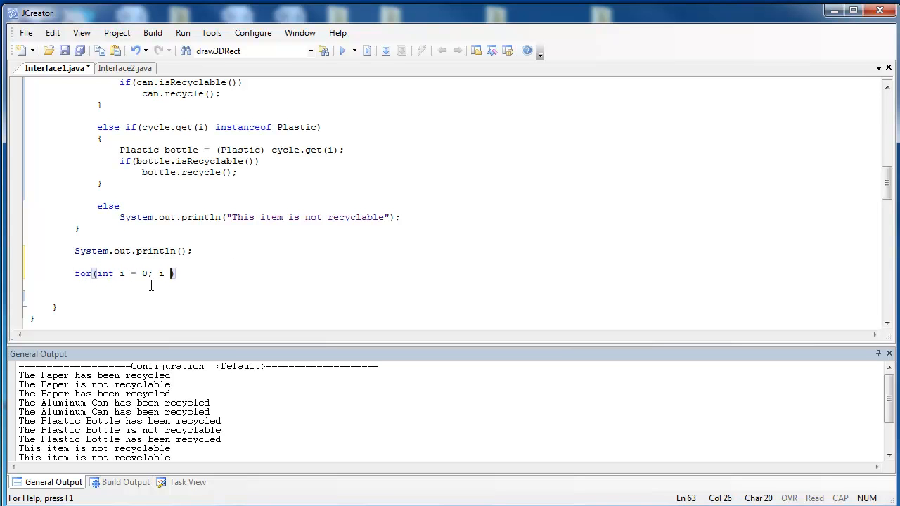
text(< cycle)
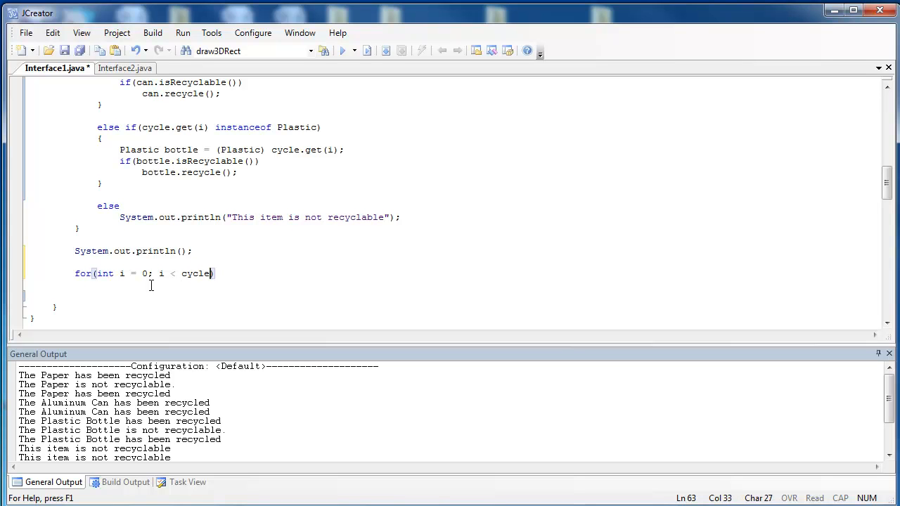
text(.size(); ))
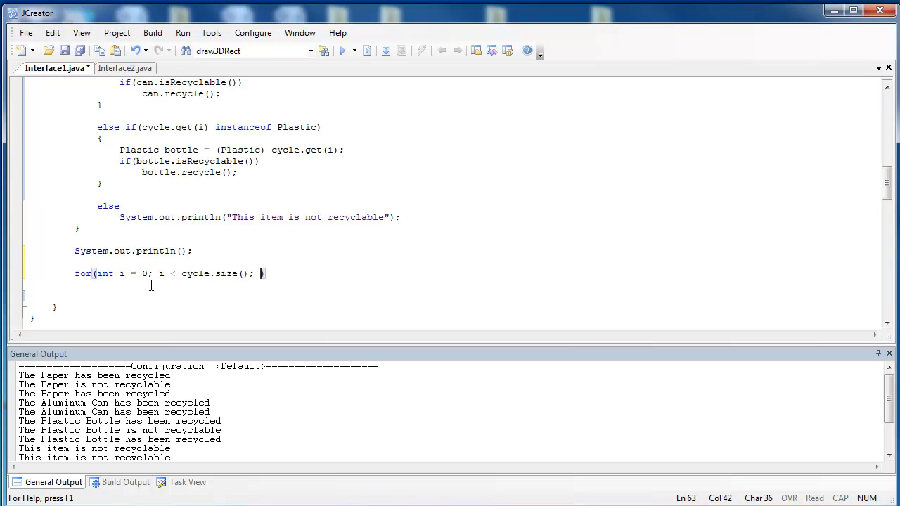
text(i++))
text({)
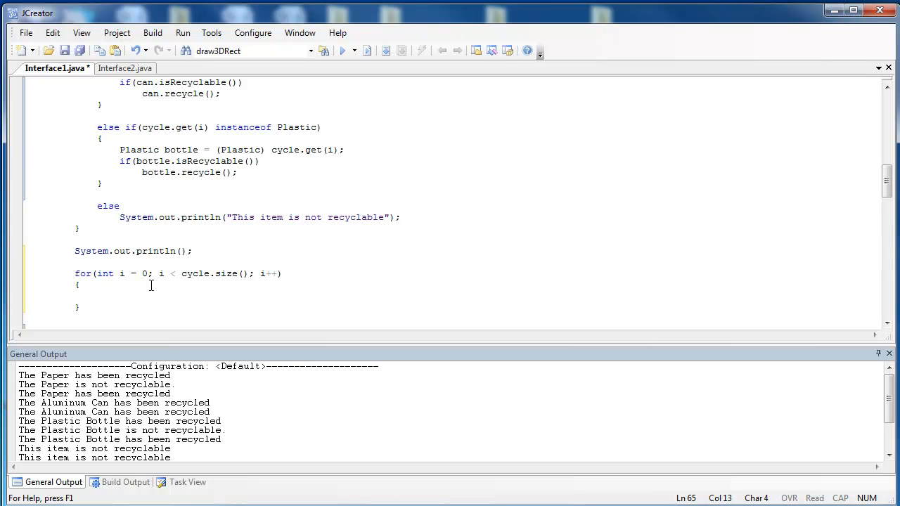
Start the loop body with if(cycle.get(i) instanceof Recycle).
click(97, 296)
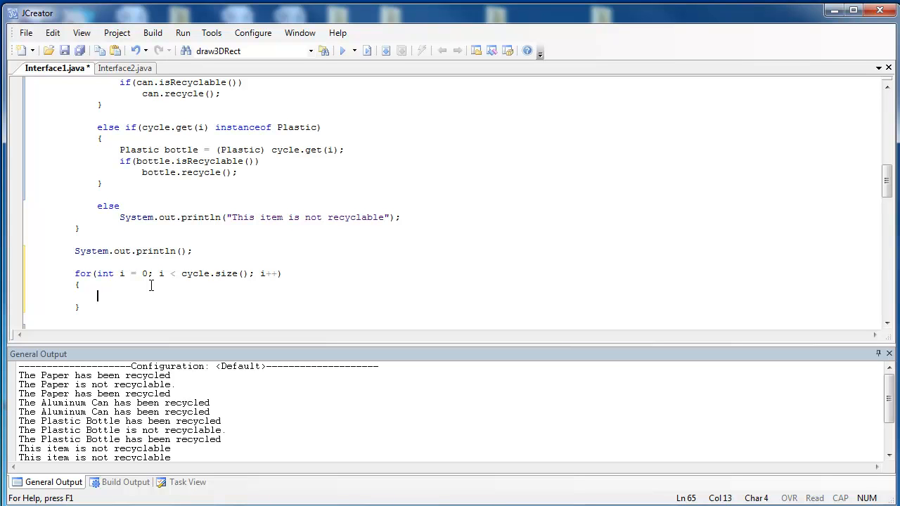
text(i)
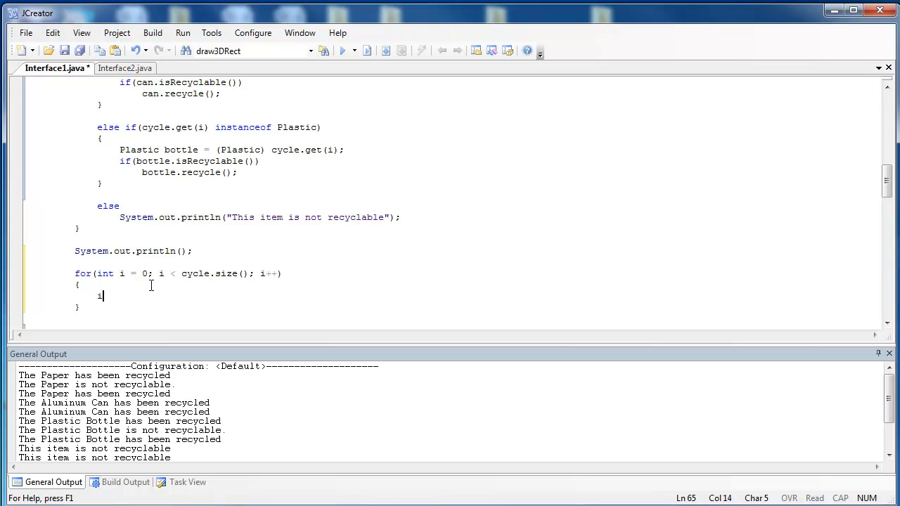
text(f(cycle))
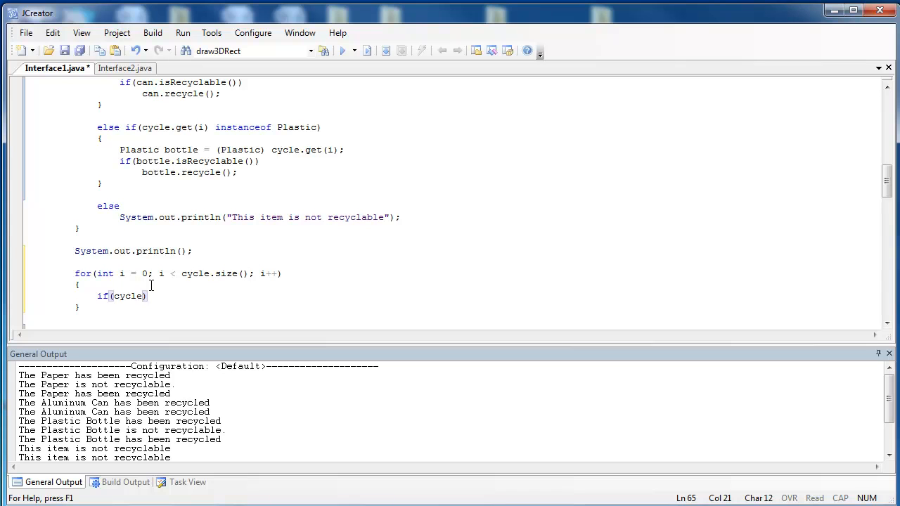
text(.get(i)
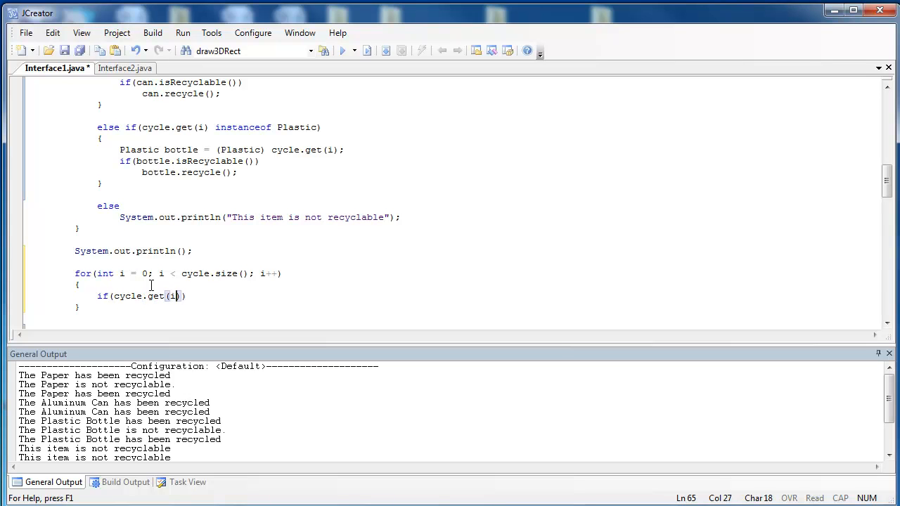
text(in)
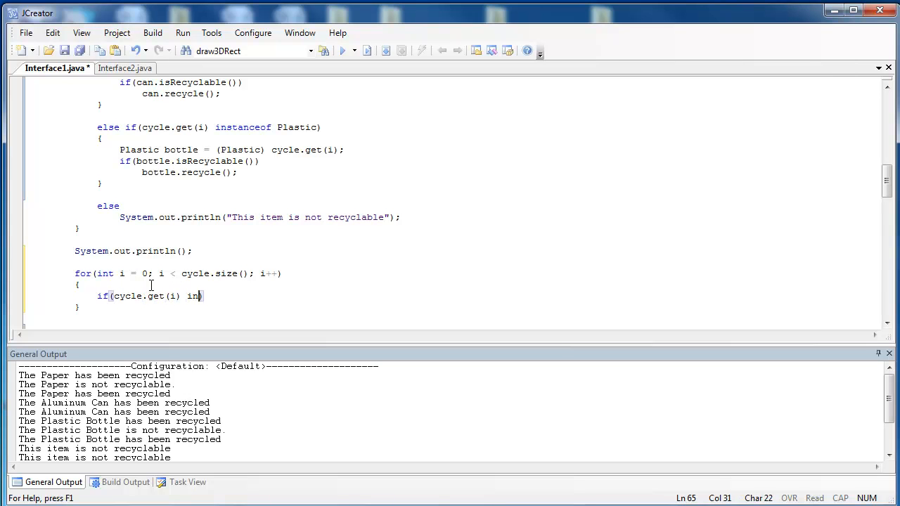
text(stanceof)
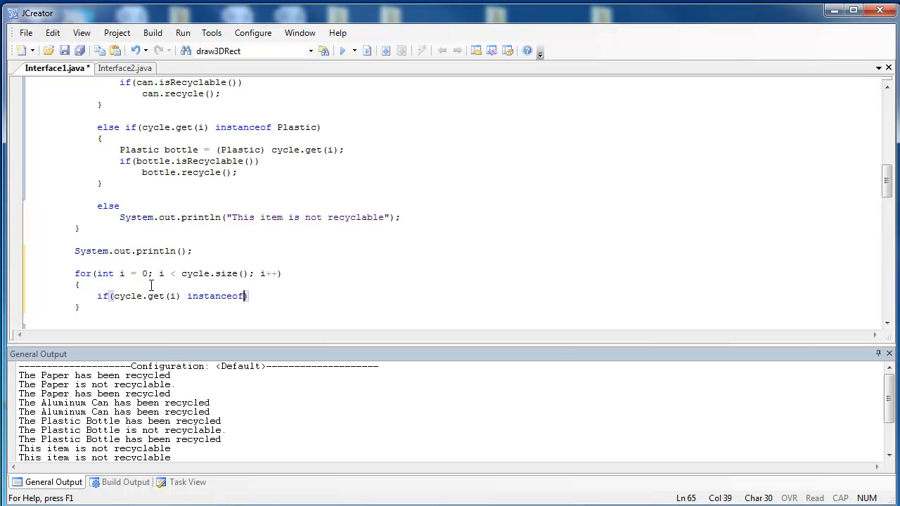
text(Recycle)
text({)
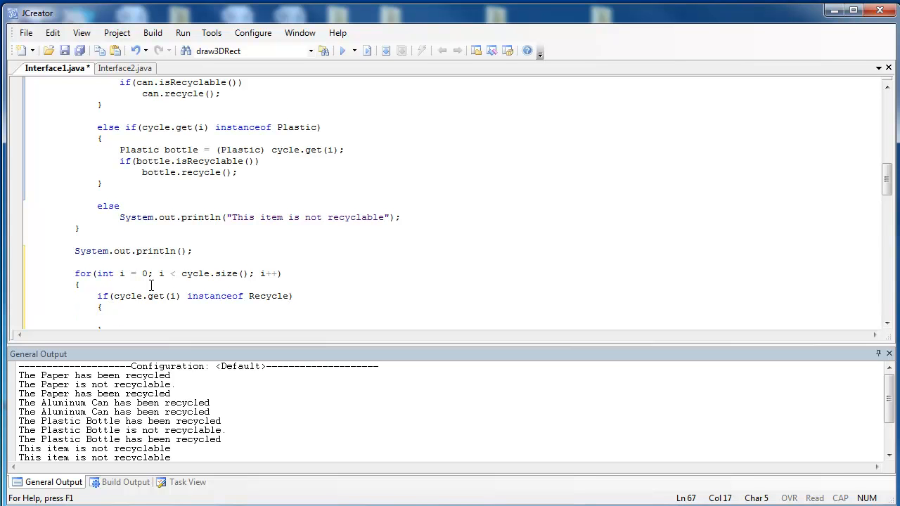
Declare Recycle item = (Recycle) cycle.get(i) inside the instanceof block.
click(119, 318)
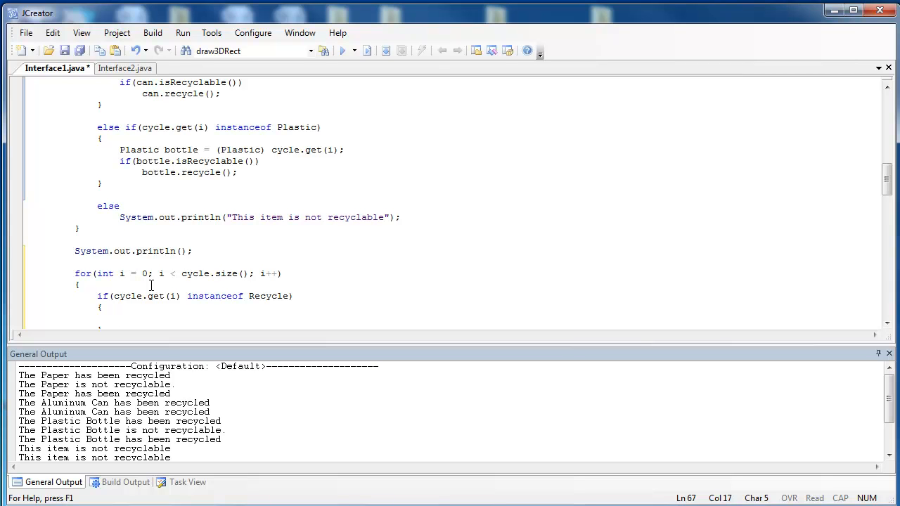
text(Recycle)
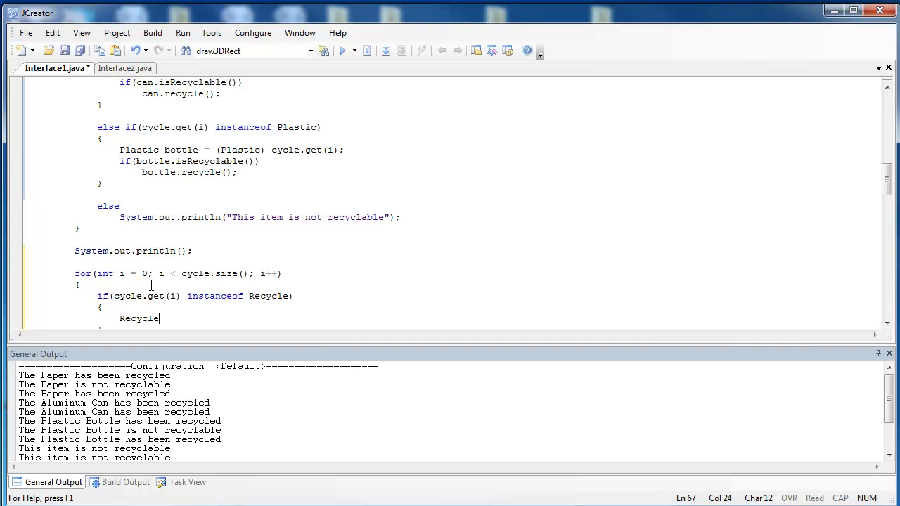
text(item)
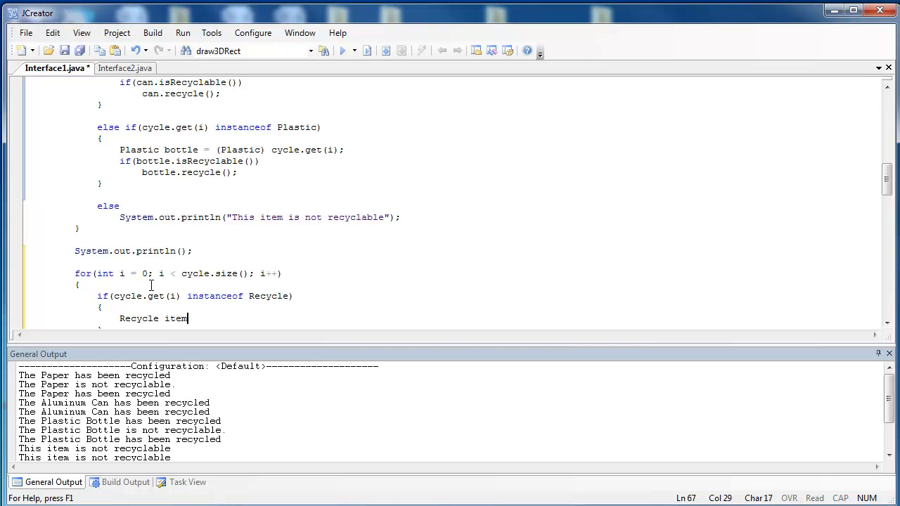
text(= (Recycle) cycl)
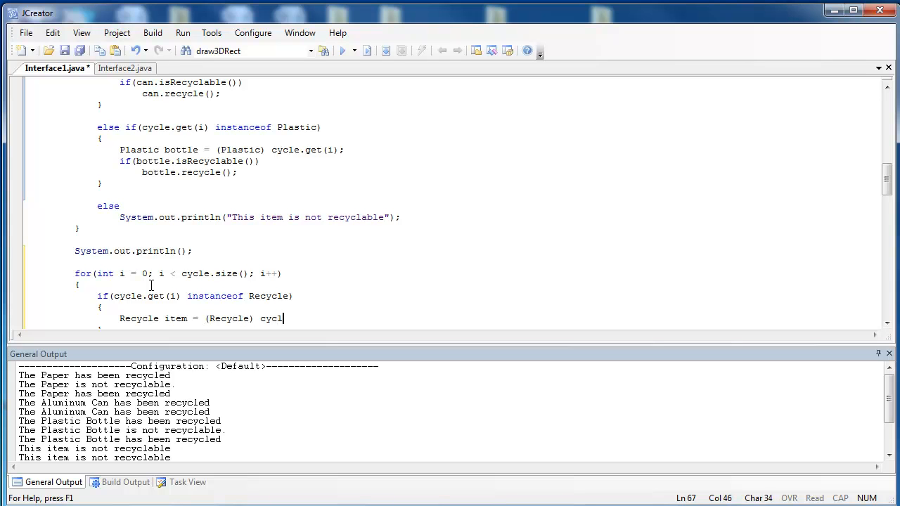
text(e.get())
text(if()
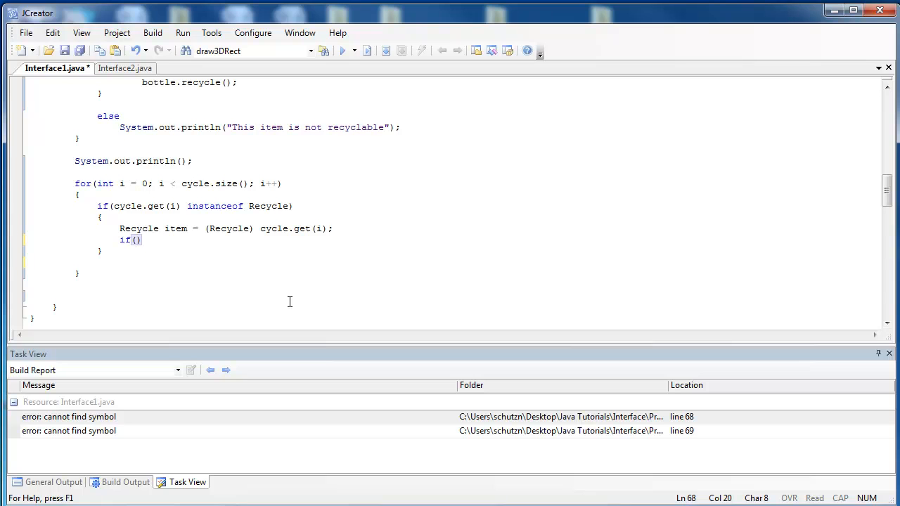
Add if(item.isRecyclable()) item.recycle(); for each Recycle item.
text(item)
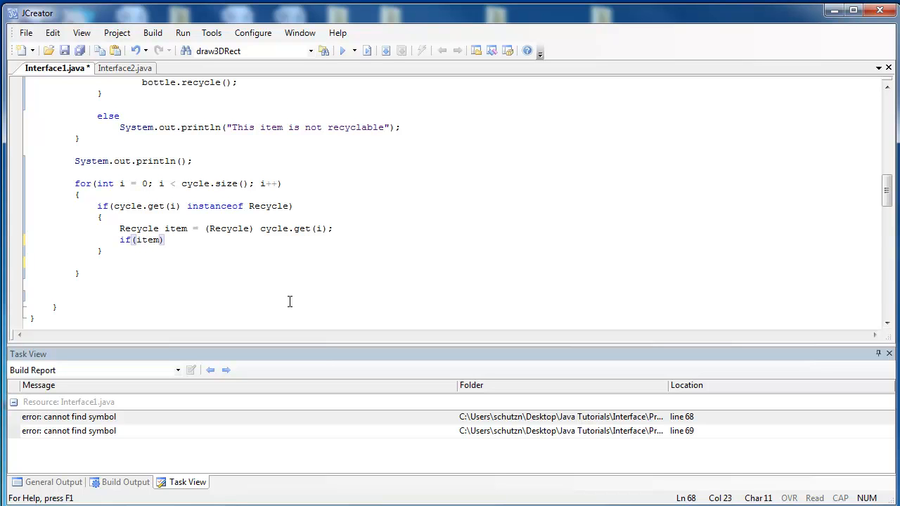
text(.isRecyclable()
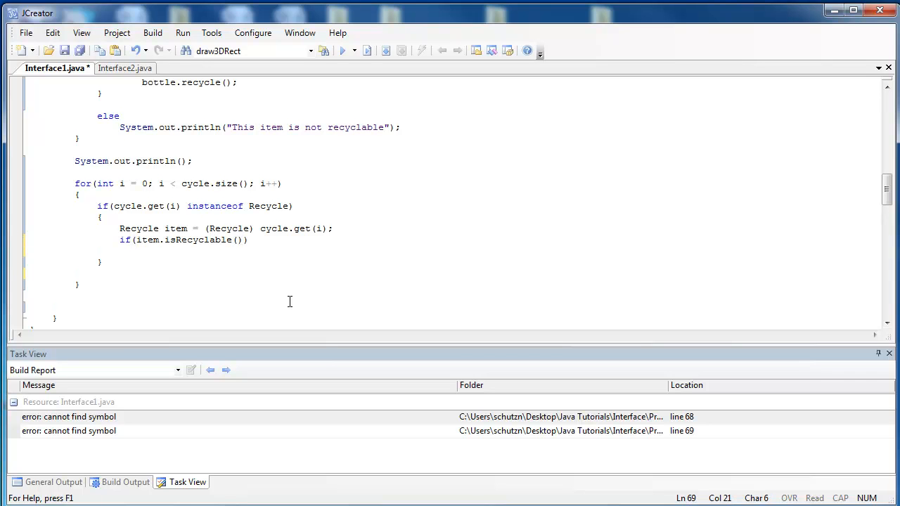
text(item.recyl)
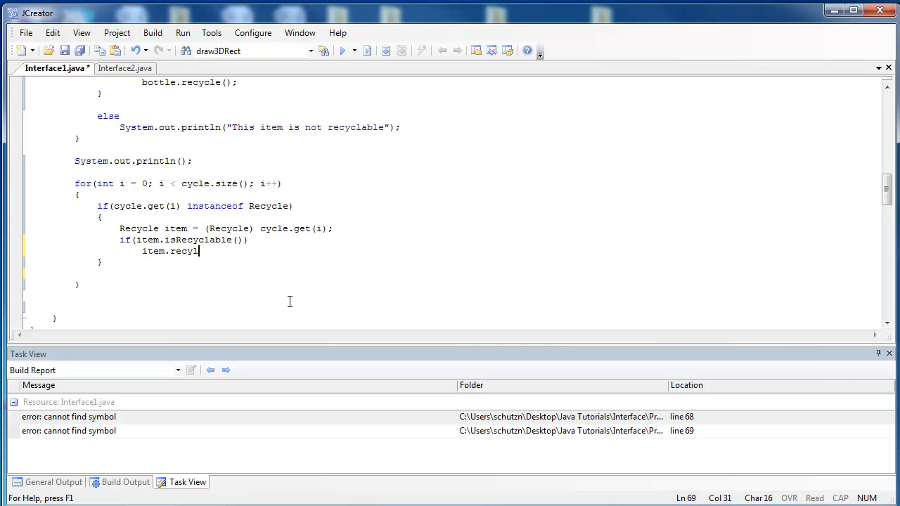
text(e();)
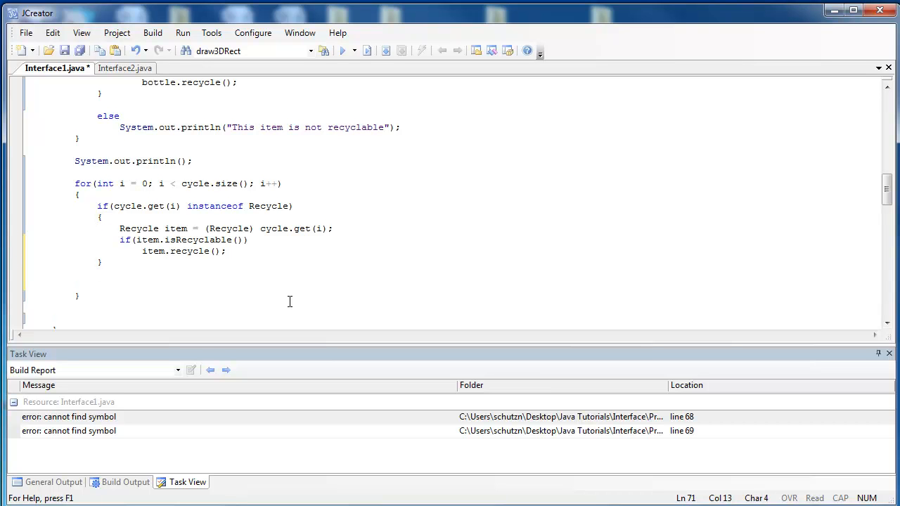
Add else System.out.println("This item is not recyclable"); for non-Recycle items.
text(else)
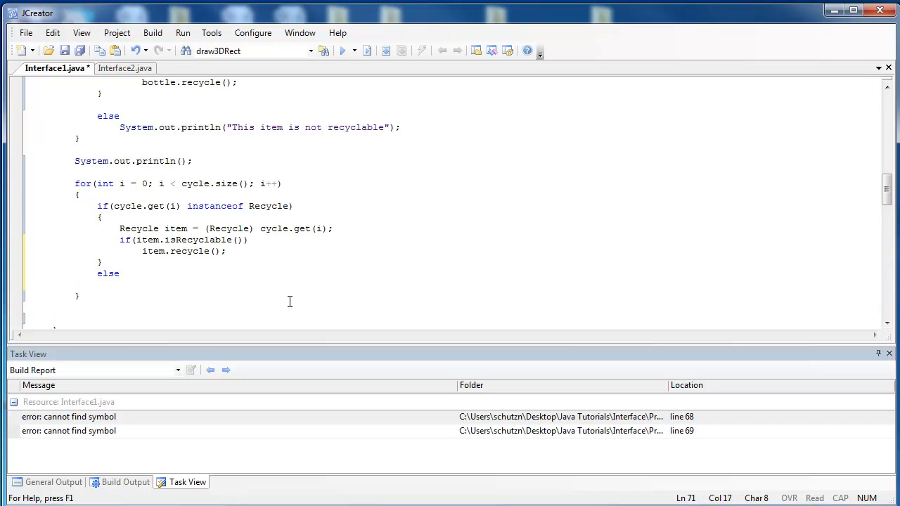
text(System.out.println(")
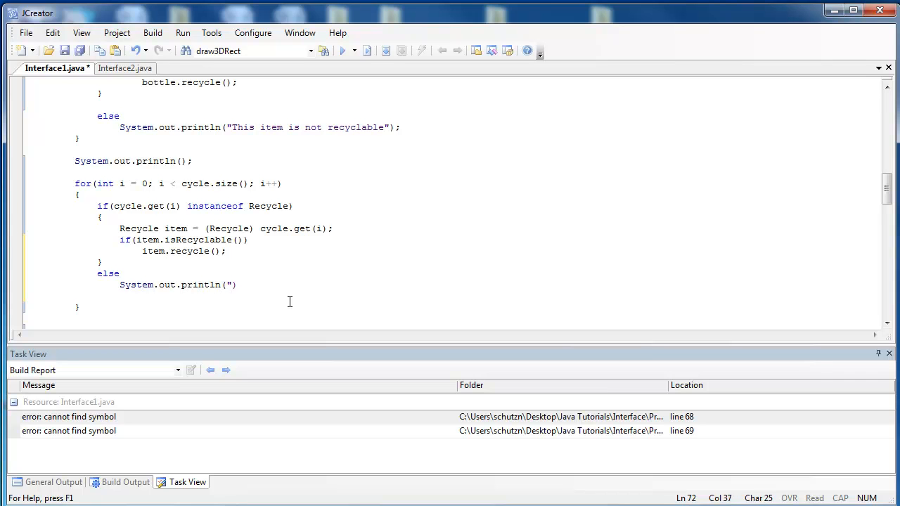
text(This item is)
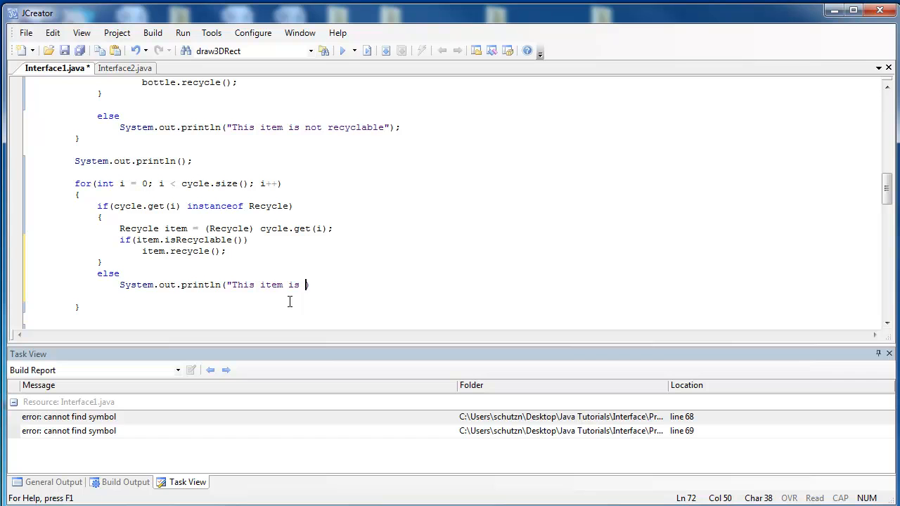
text(not)
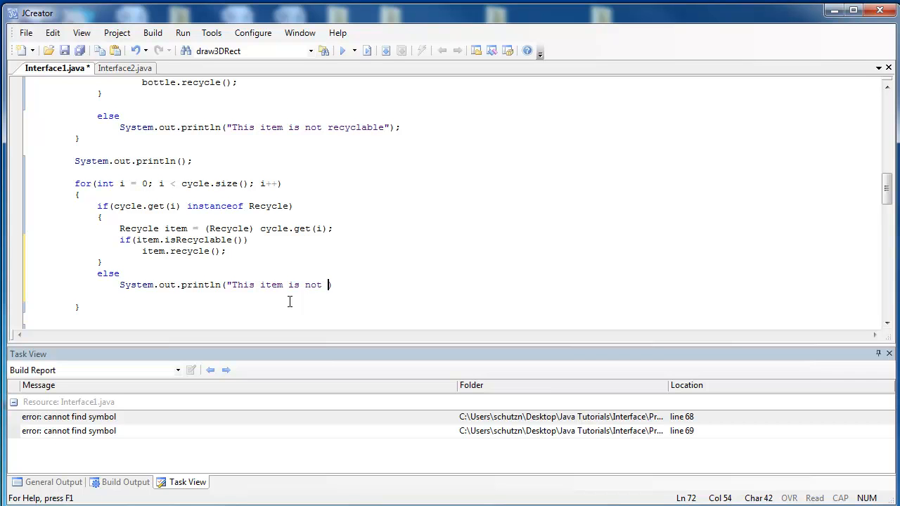
text(recyclable");)
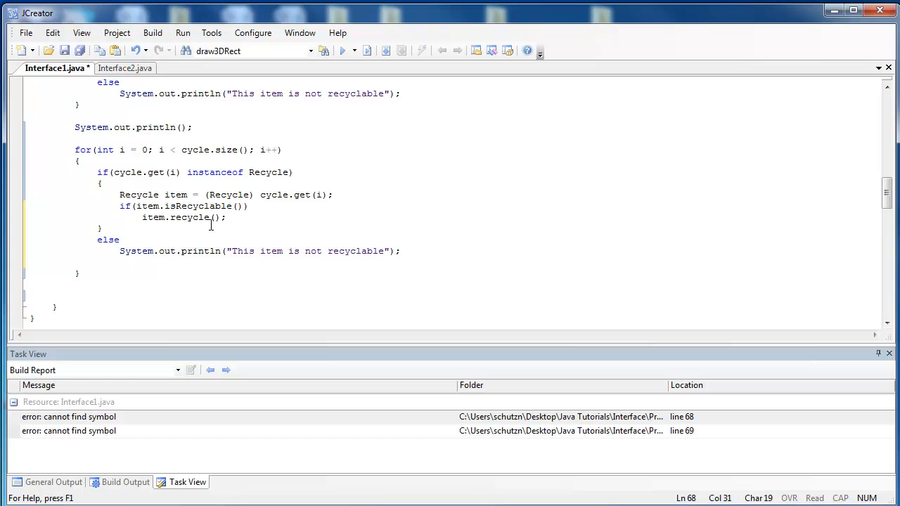
Run Interface1 and enlarge the General Output to read the second round of results, then shrink it back.
double_click(137, 194)
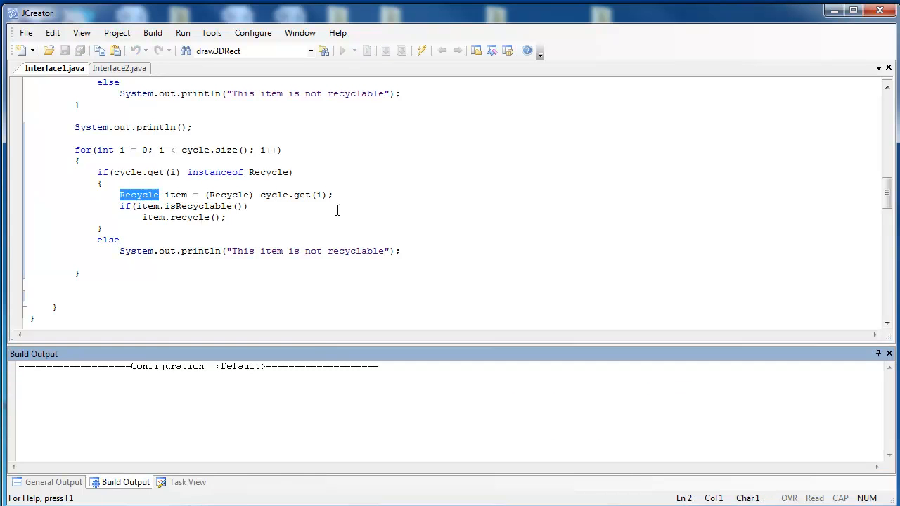
click(369, 51)
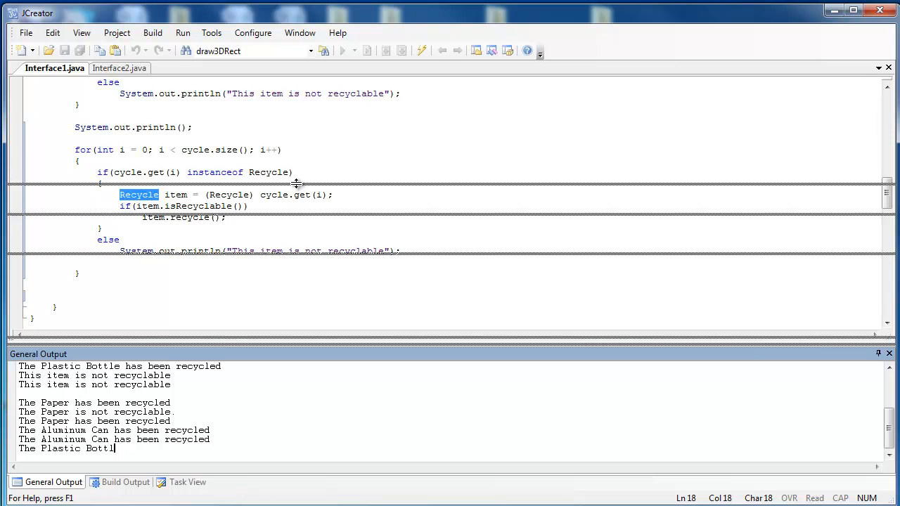
click(343, 51)
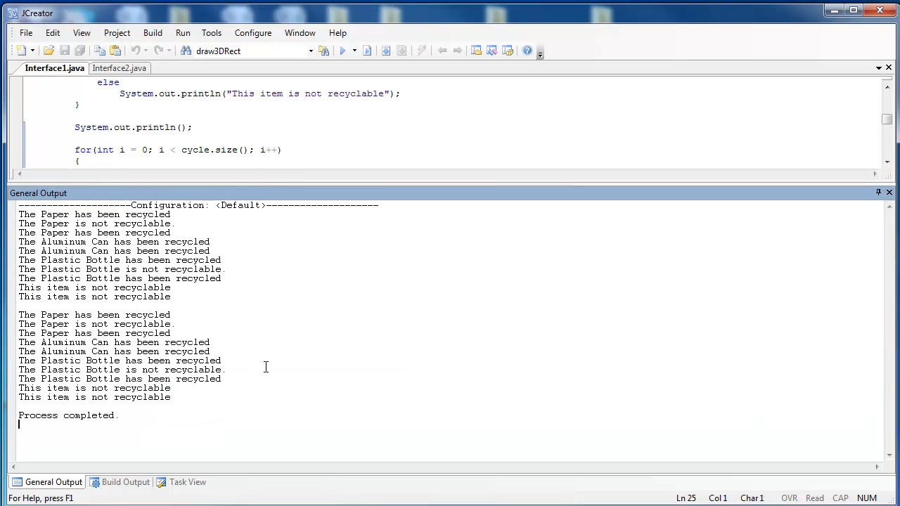
mouse_move(115, 363)
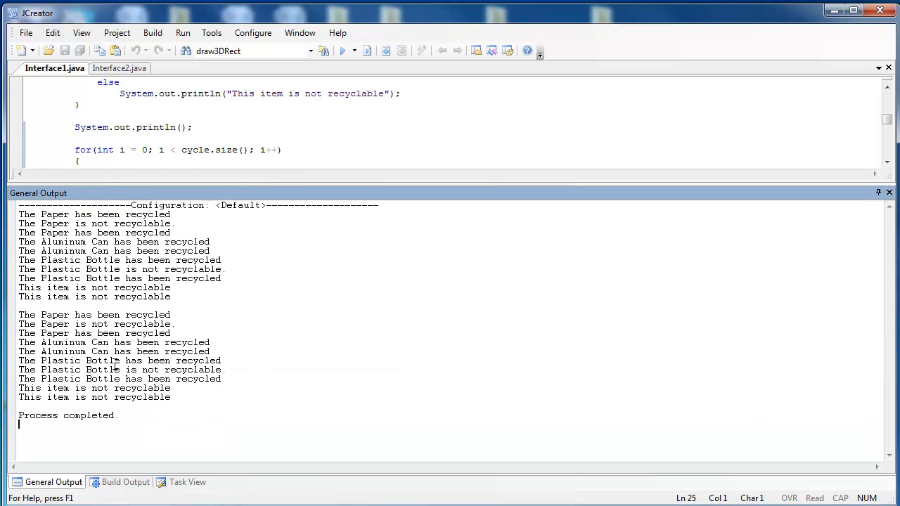
drag(19, 316, 119, 415)
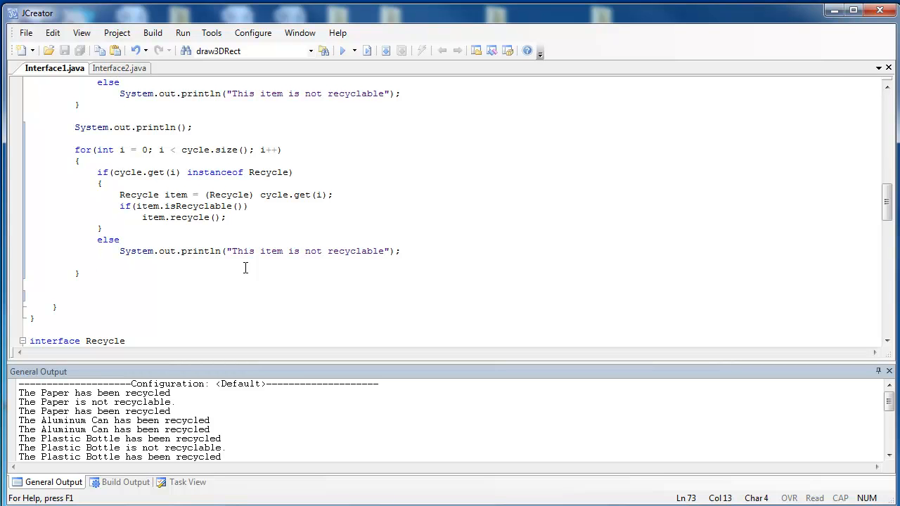
Return to the code and switch to the Interface2.java file.
click(98, 263)
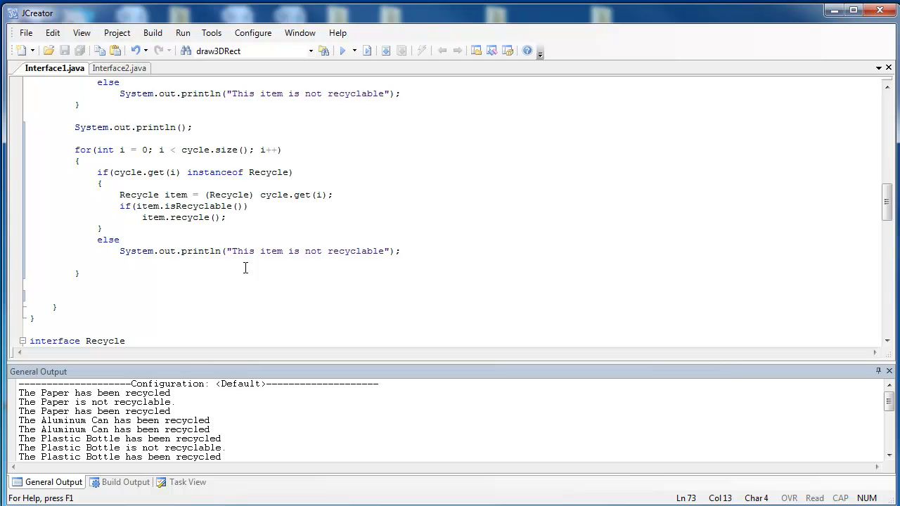
click(99, 263)
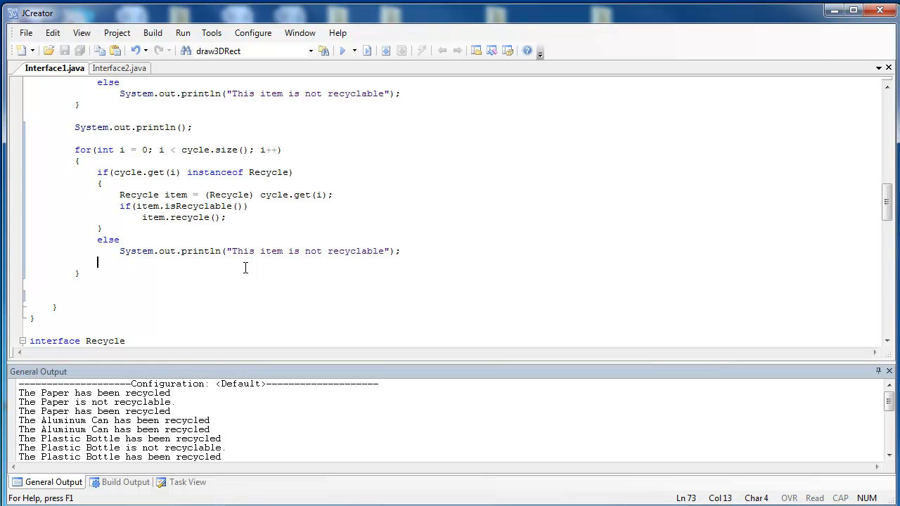
click(118, 67)
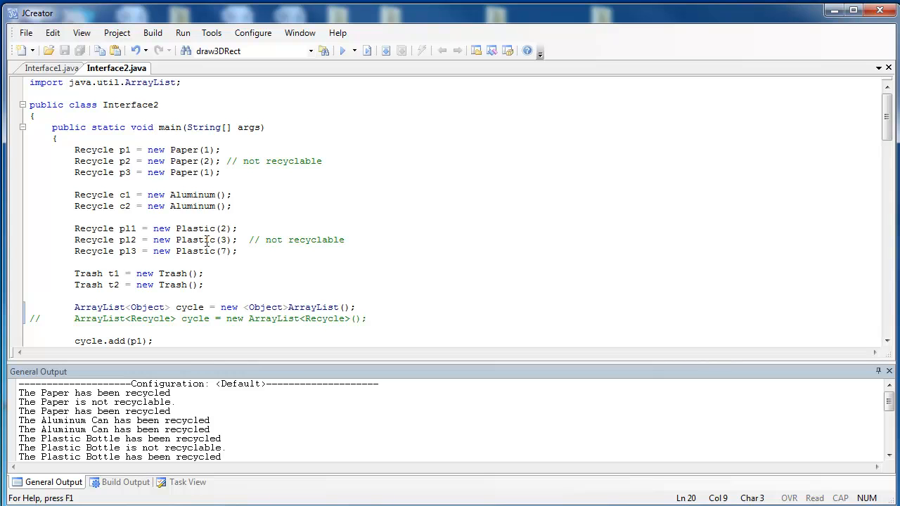
Highlight Recycle and Paper in Interface2's Recycle p1 = new Paper declaration while reviewing it.
double_click(87, 149)
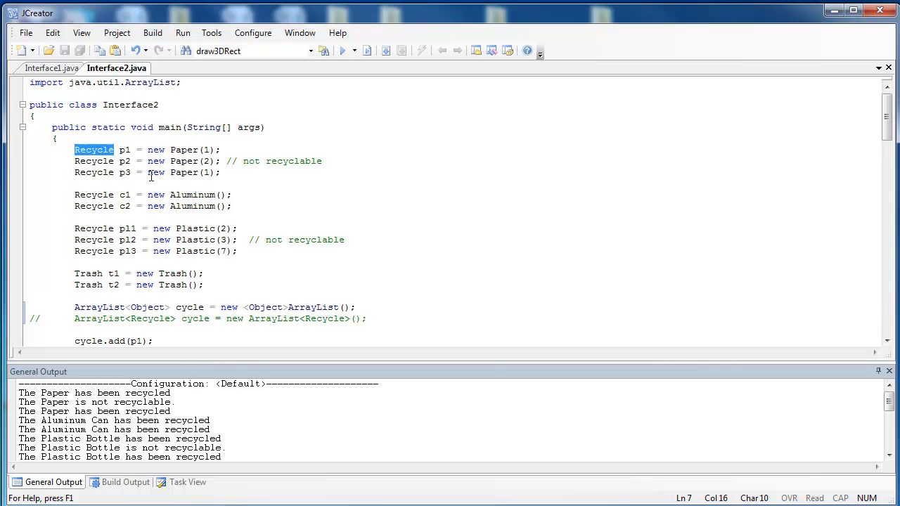
double_click(182, 149)
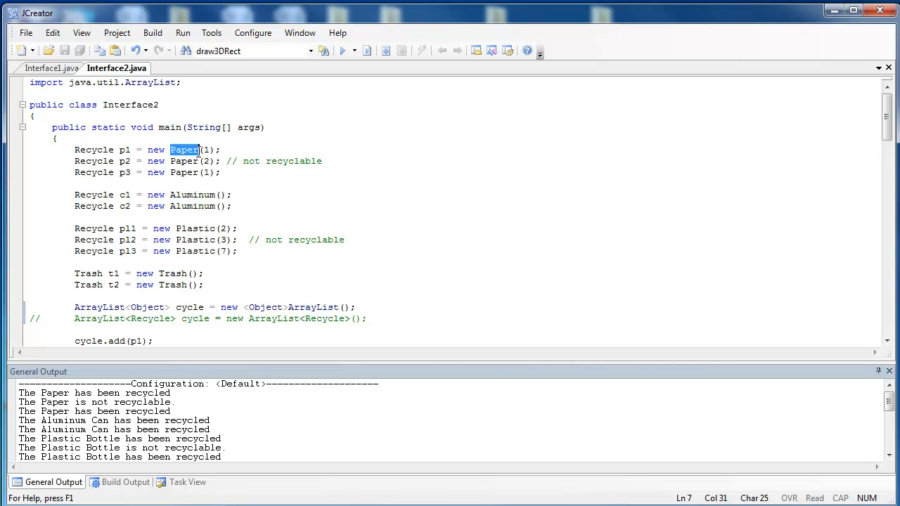
double_click(93, 149)
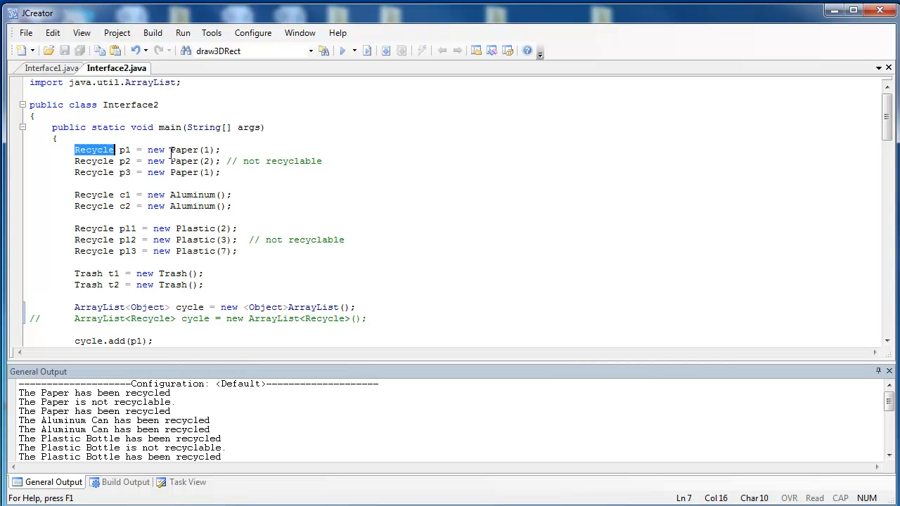
mouse_move(213, 156)
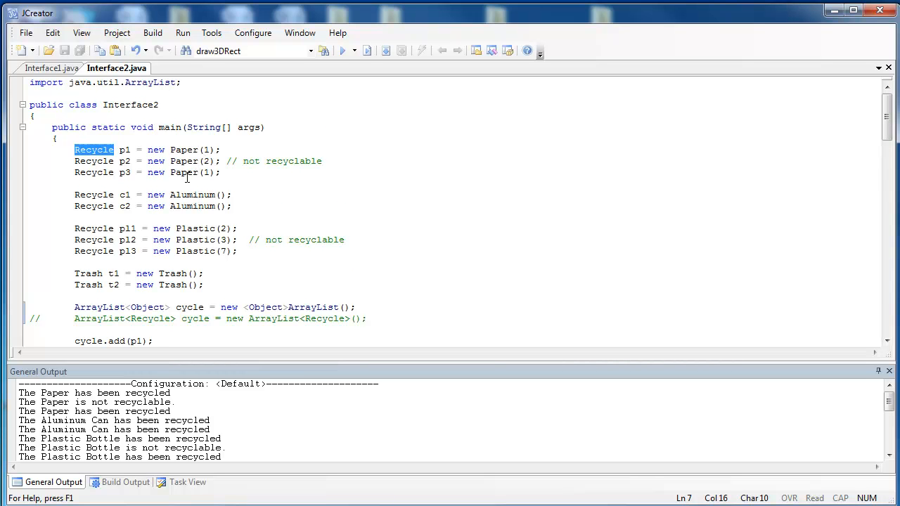
scroll(down, 3)
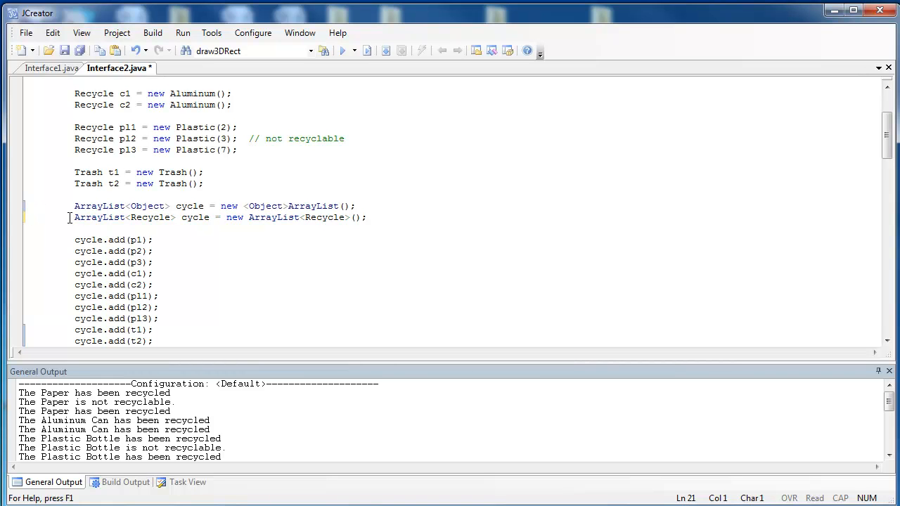
Comment out the ArrayList<Object> declaration so Interface2 uses the ArrayList<Recycle> list.
text(//)
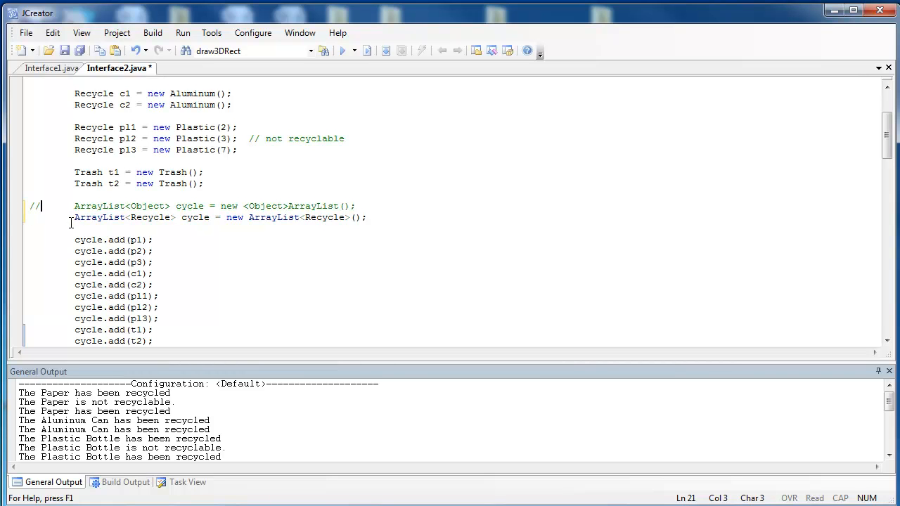
mouse_move(102, 224)
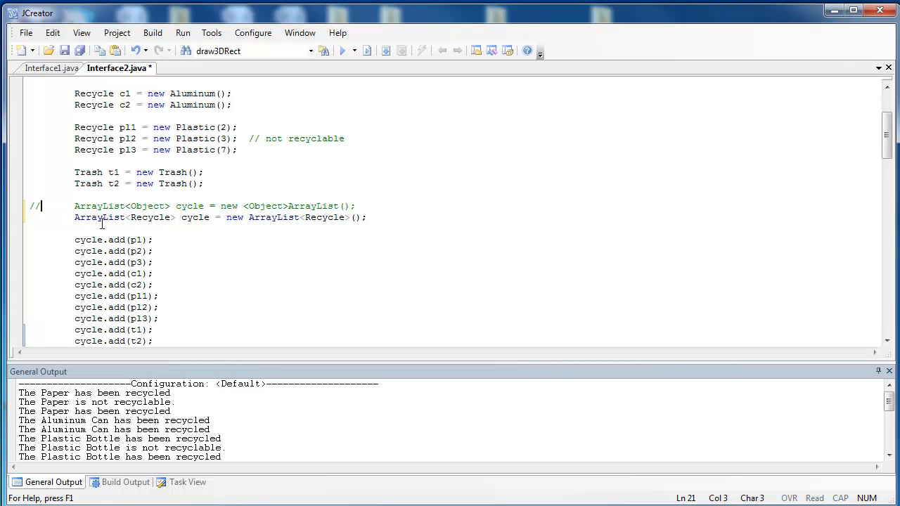
scroll(down, 3)
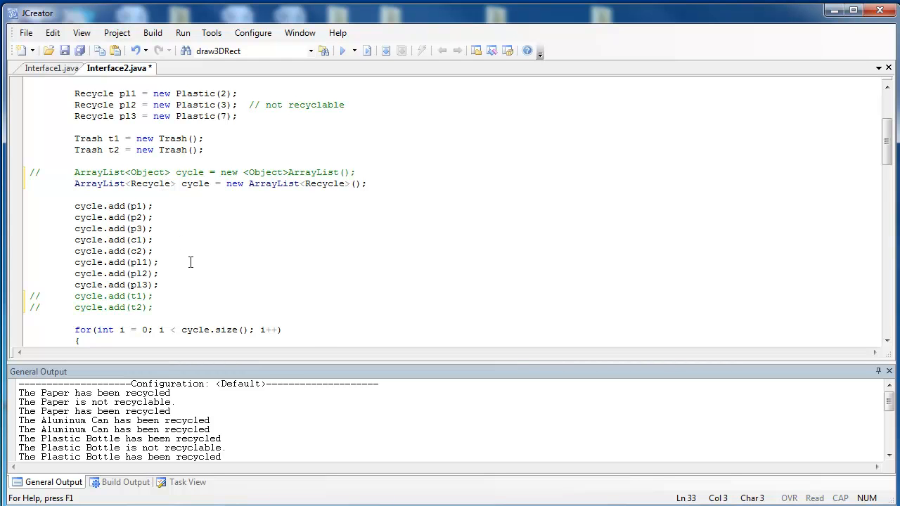
scroll(down, 3)
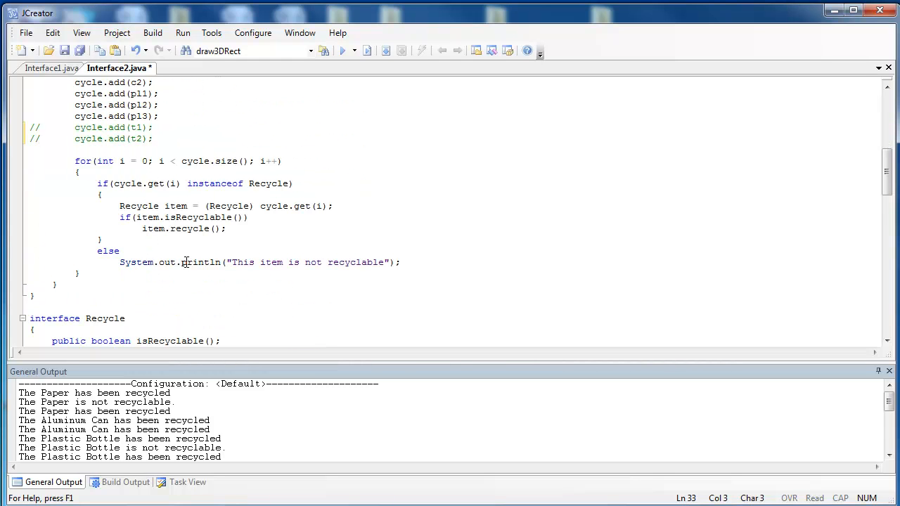
Remove the instanceof check and cast so the loop calls isRecyclable and recycle directly on each item.
drag(97, 183, 110, 206)
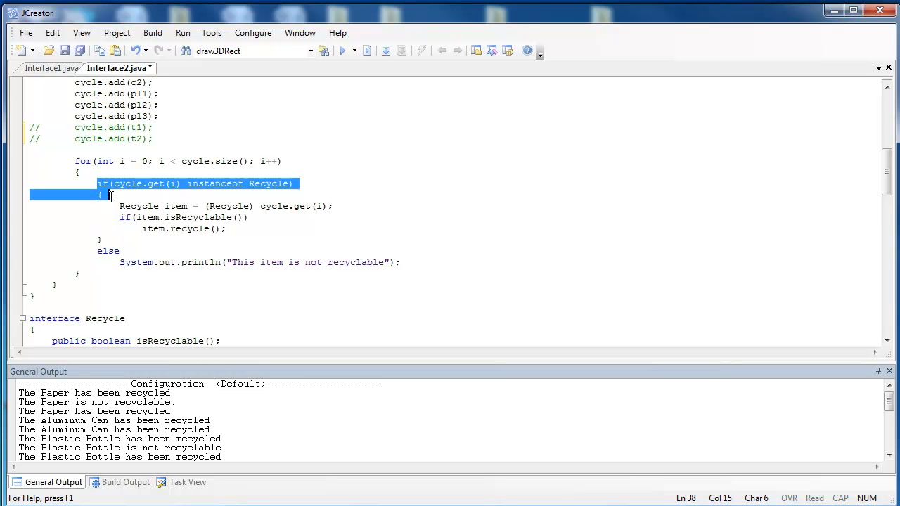
key(Delete)
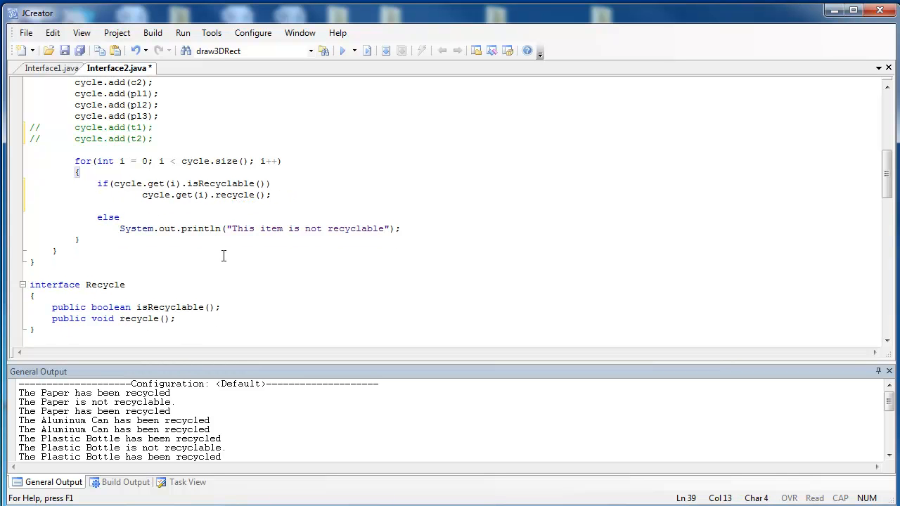
Delete the else branch with its not-recyclable message and highlight the Recycle list type.
drag(99, 217, 177, 228)
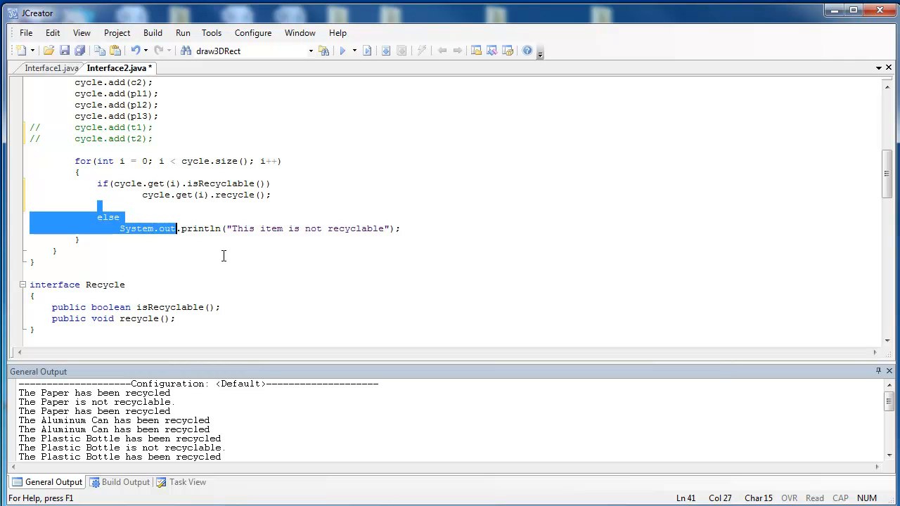
drag(180, 228, 400, 227)
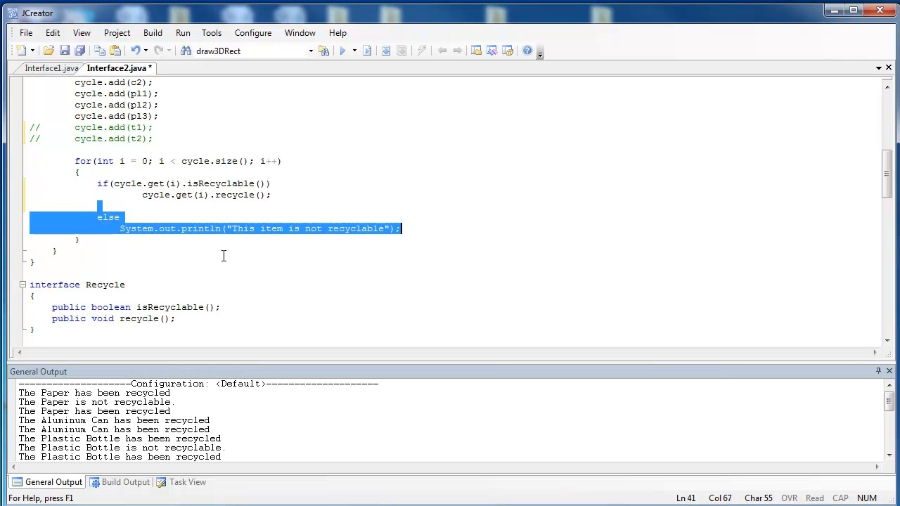
key(Delete)
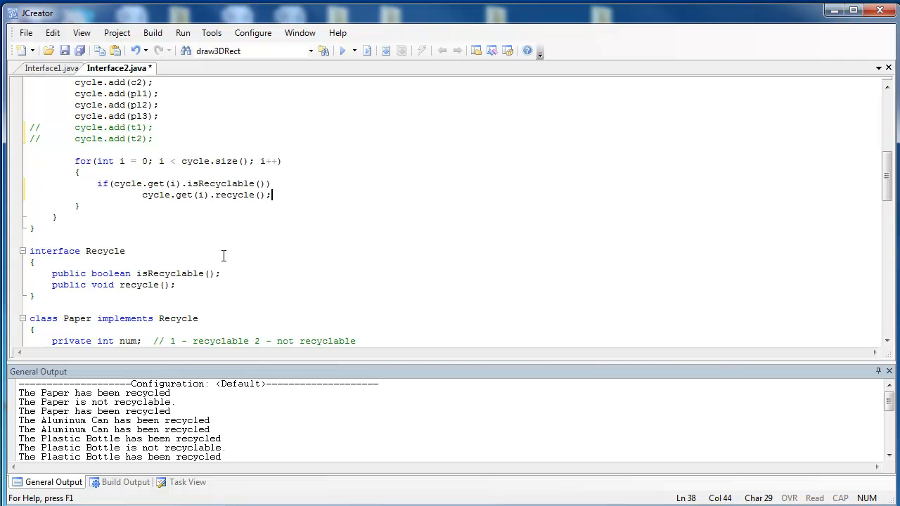
scroll(up, 3)
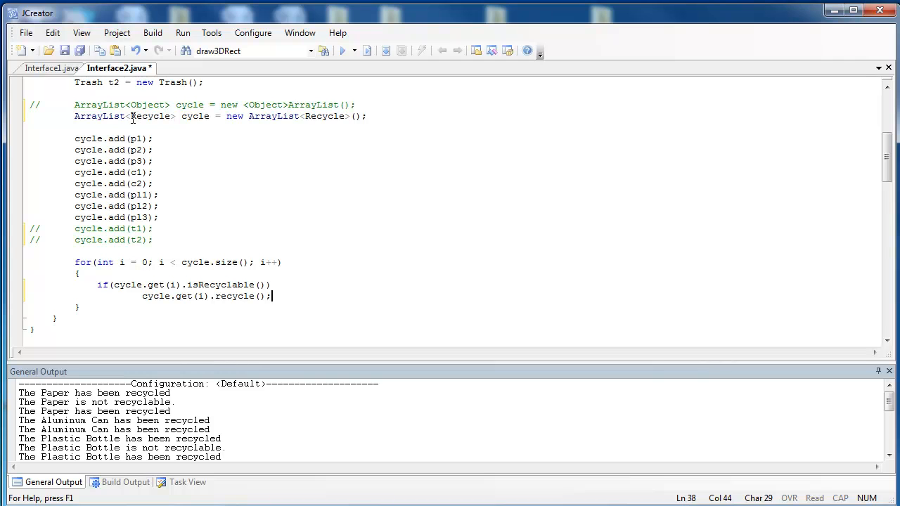
double_click(149, 116)
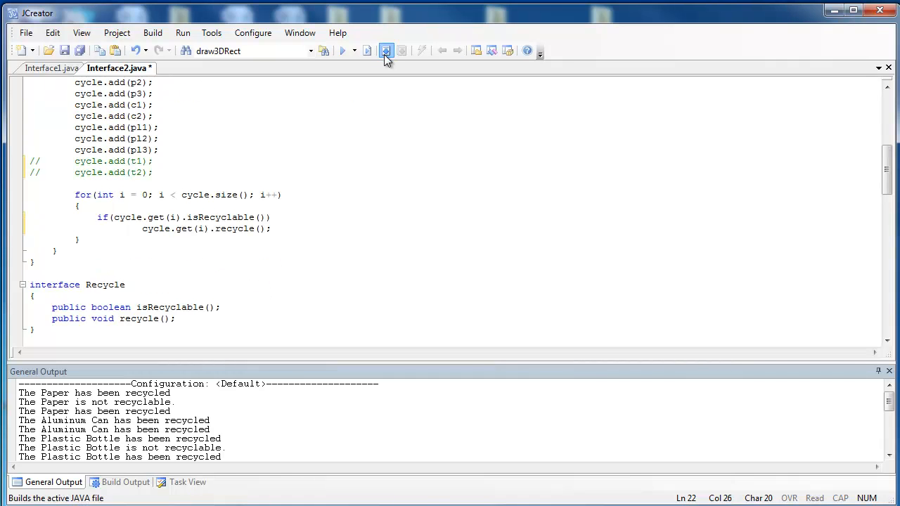
Build and run Interface2, printing each item's recycling result with no Trash entries.
click(385, 50)
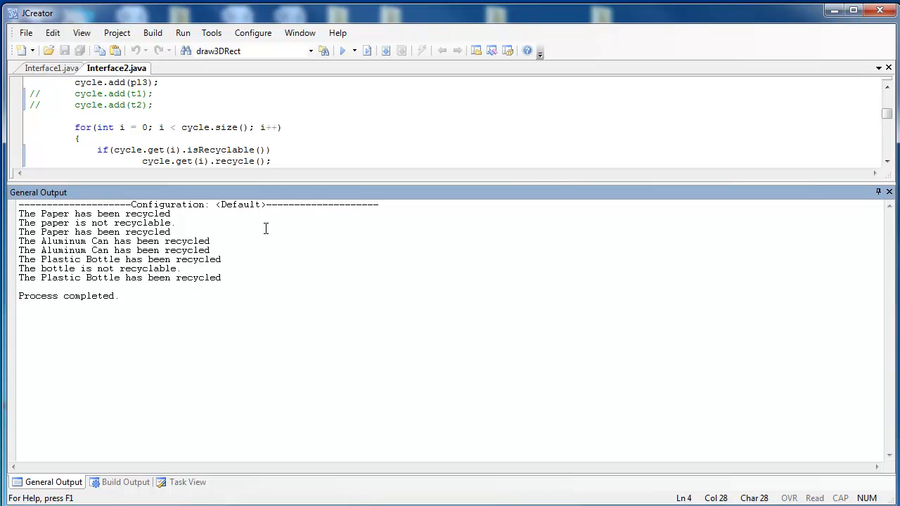
click(172, 232)
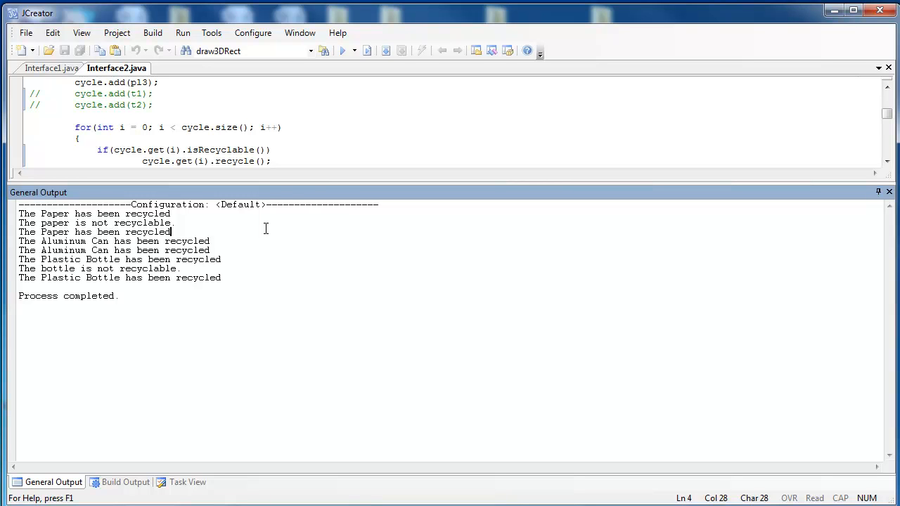